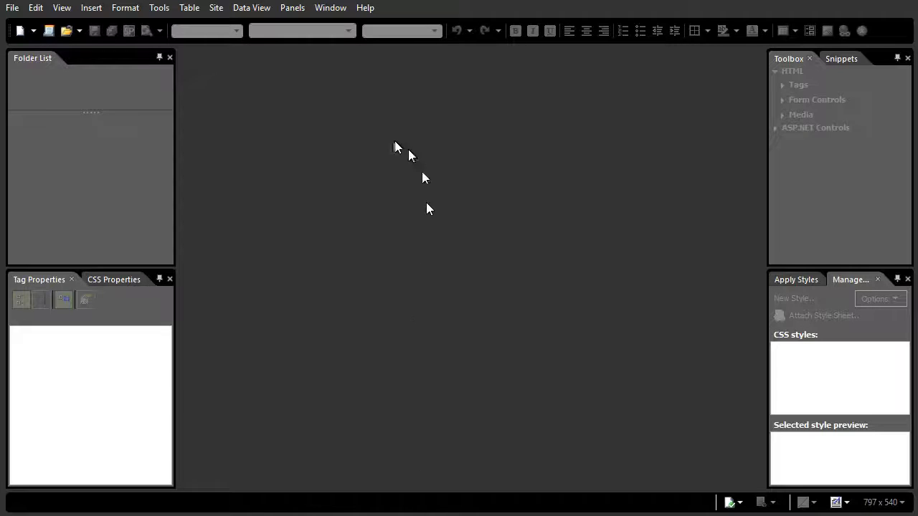
pyautogui.moveTo(215, 8)
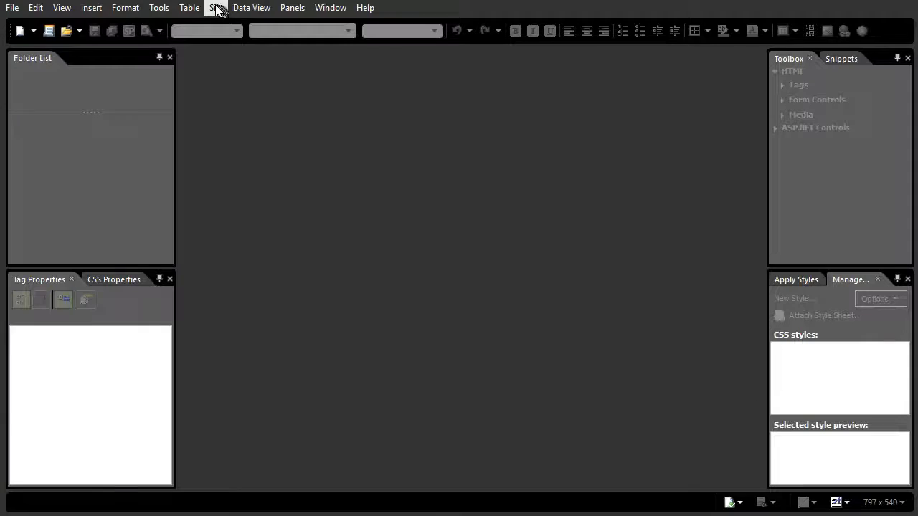
# - Show the Site menu commands, including New Site, over the empty workspace
pyautogui.click(215, 9)
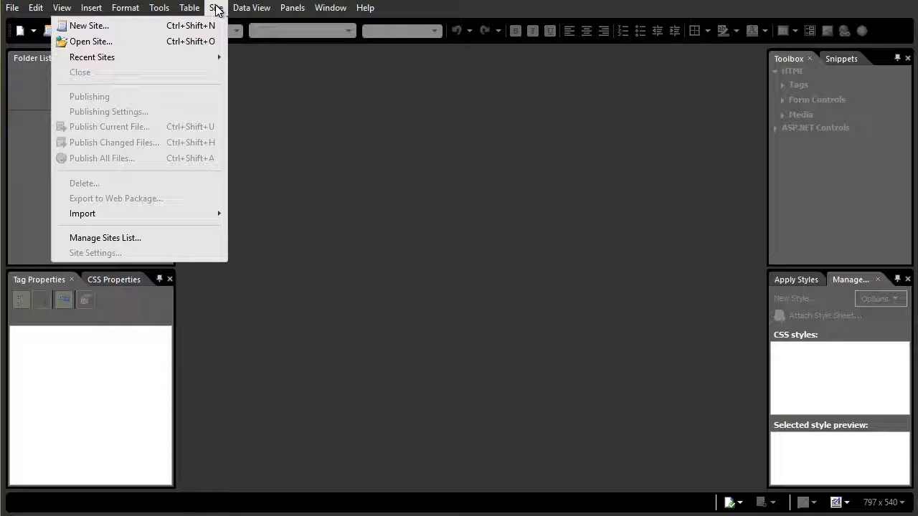
pyautogui.click(189, 9)
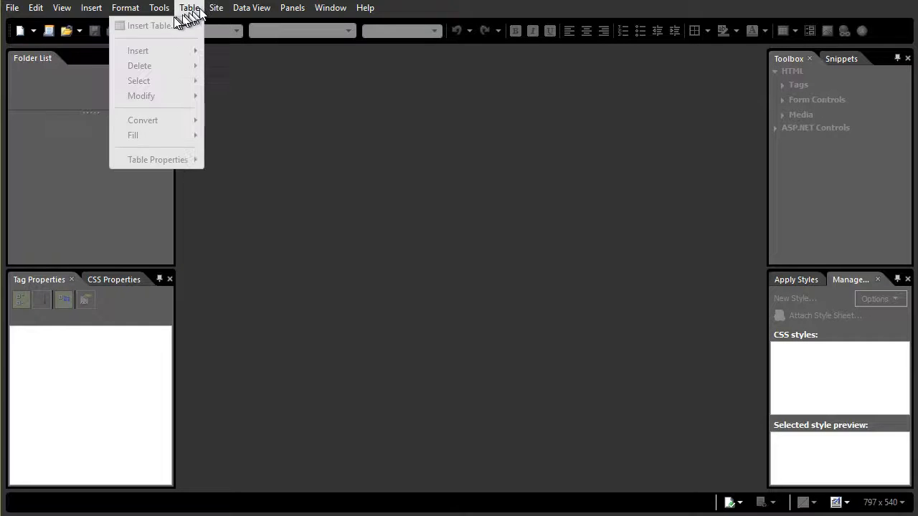
pyautogui.click(216, 8)
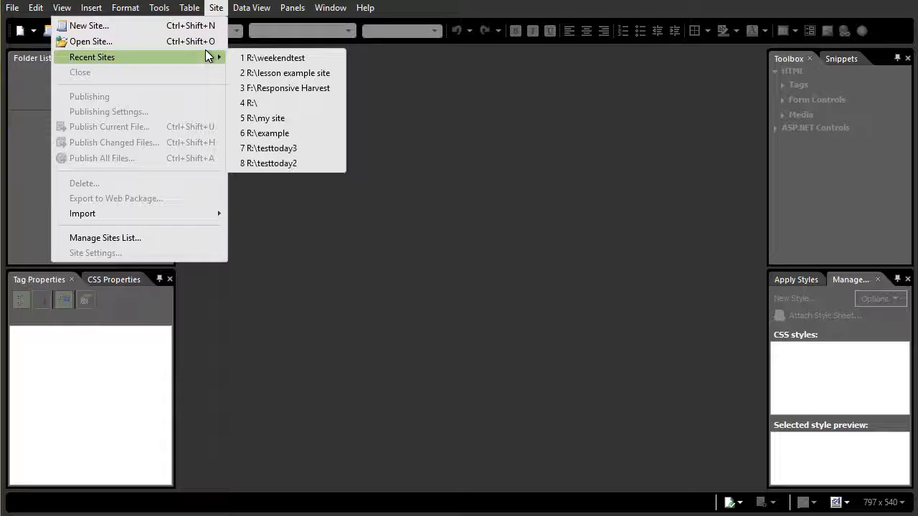
pyautogui.moveTo(261, 75)
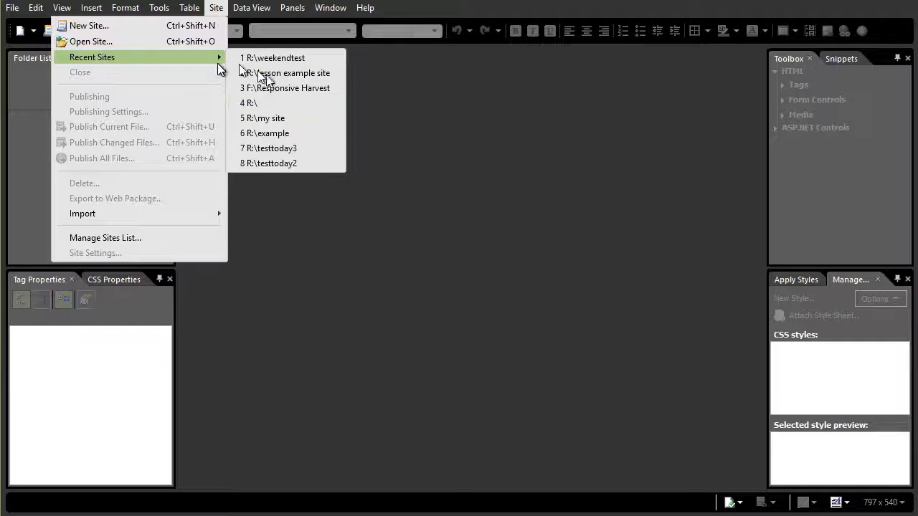
pyautogui.moveTo(88, 26)
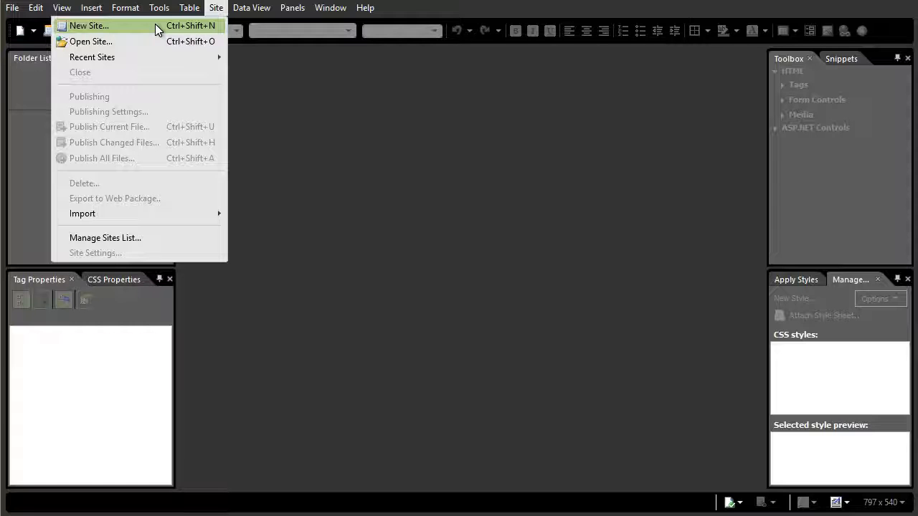
# - Create a One Page Site named September at R:\September and confirm it
pyautogui.click(89, 25)
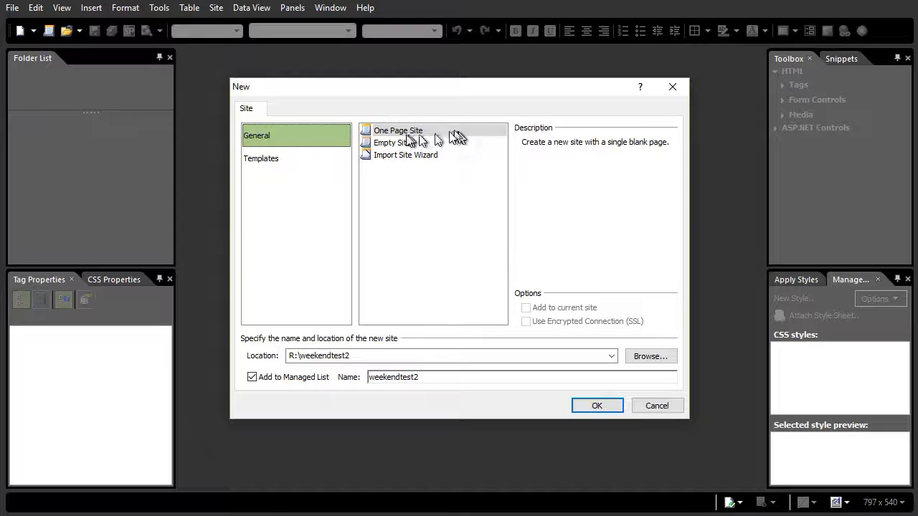
pyautogui.moveTo(408, 146)
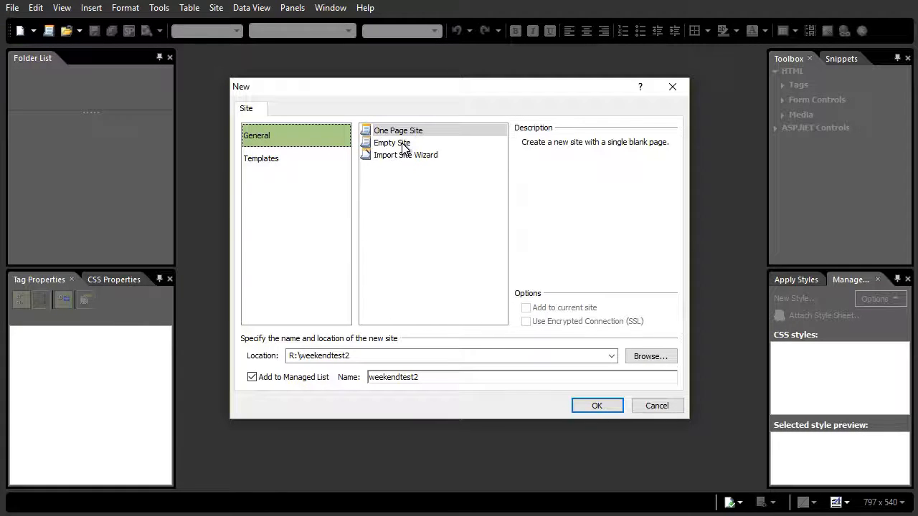
pyautogui.moveTo(428, 159)
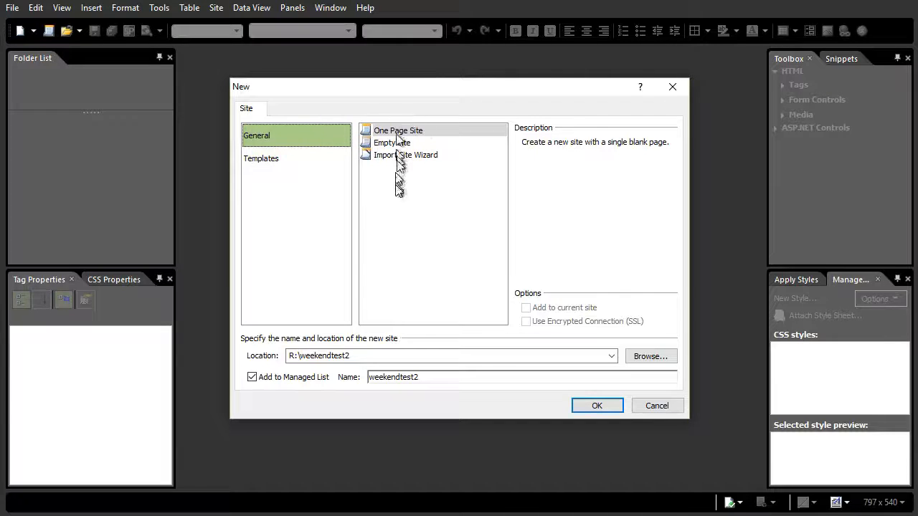
pyautogui.click(450, 356)
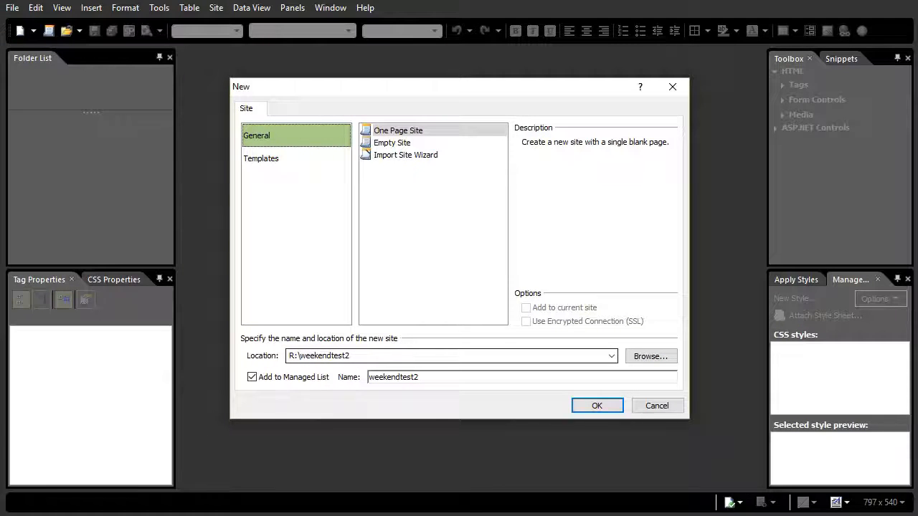
pyautogui.moveTo(352, 356)
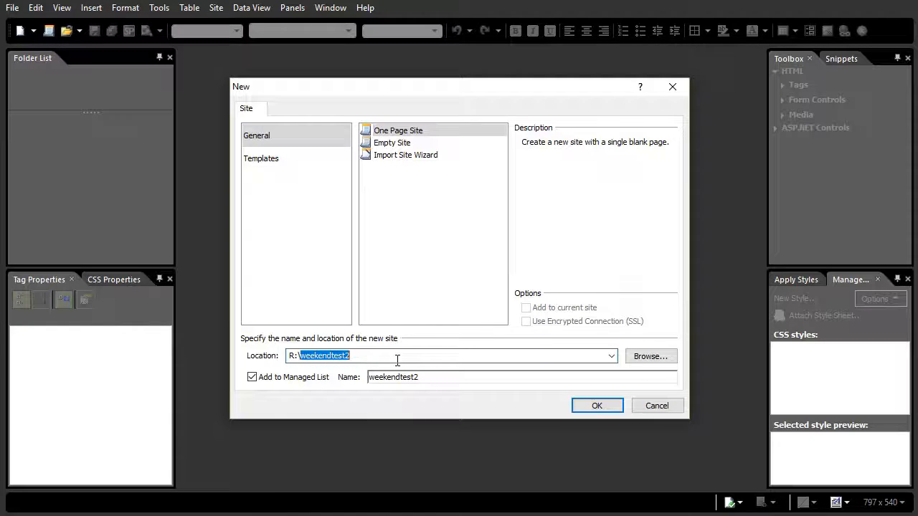
pyautogui.write('Septemg')
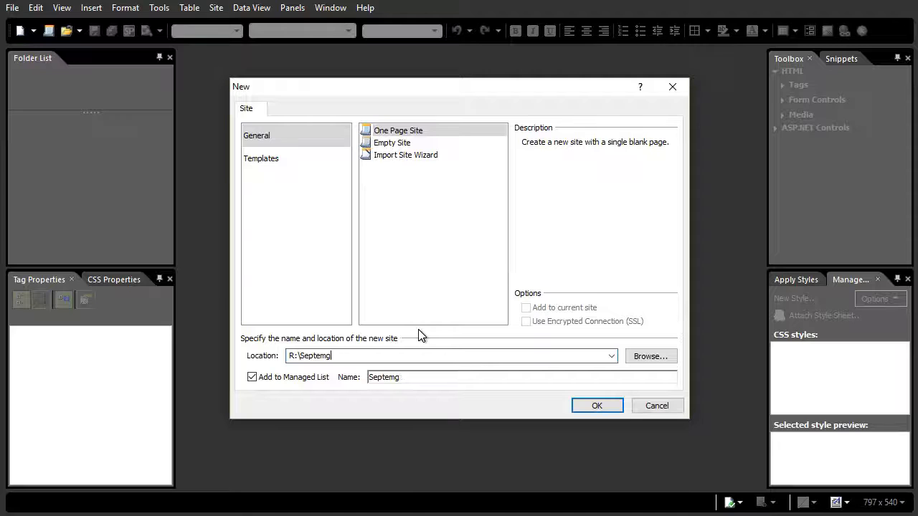
pyautogui.write('ember')
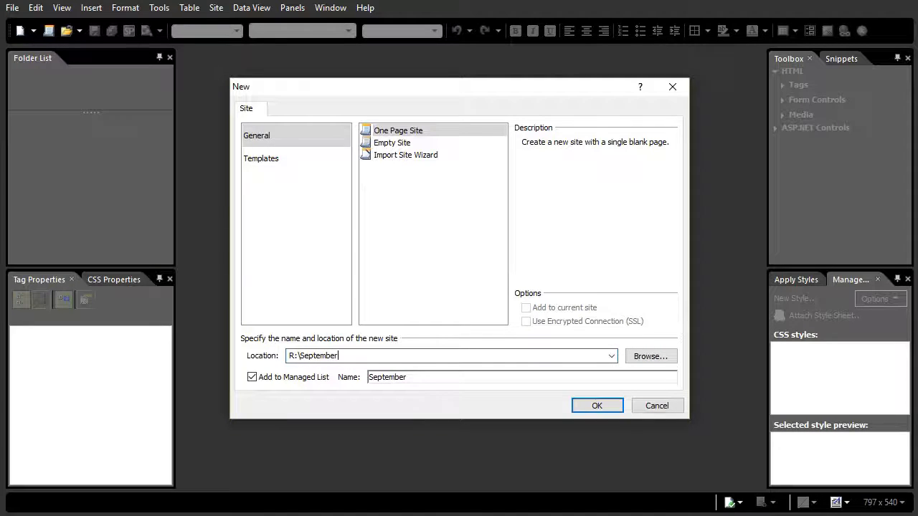
pyautogui.moveTo(358, 353)
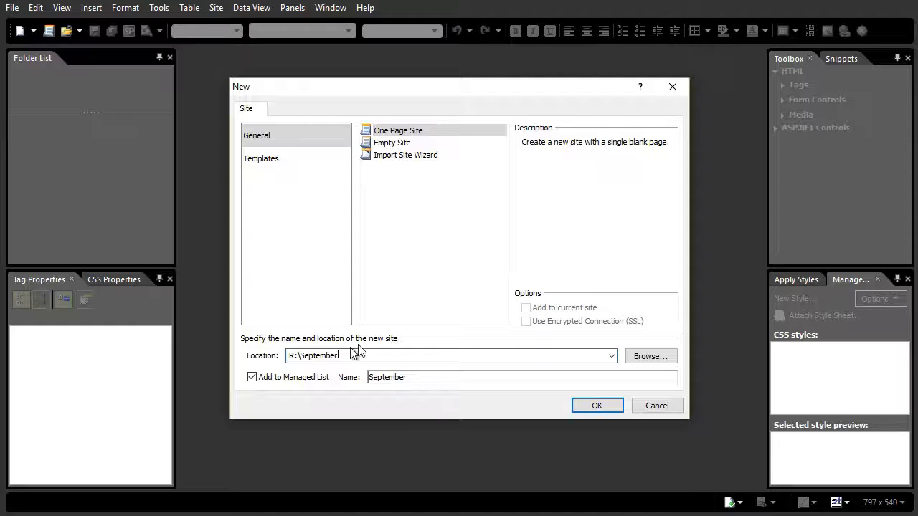
pyautogui.moveTo(428, 133)
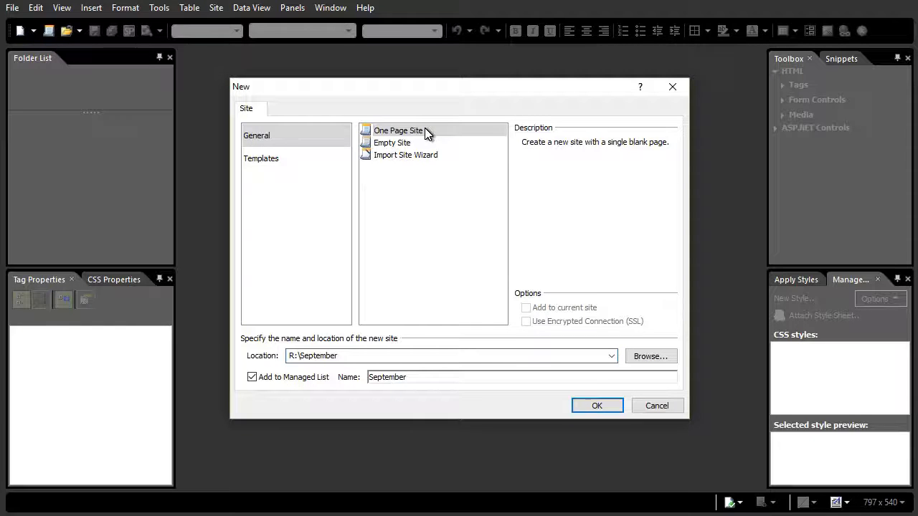
pyautogui.click(397, 130)
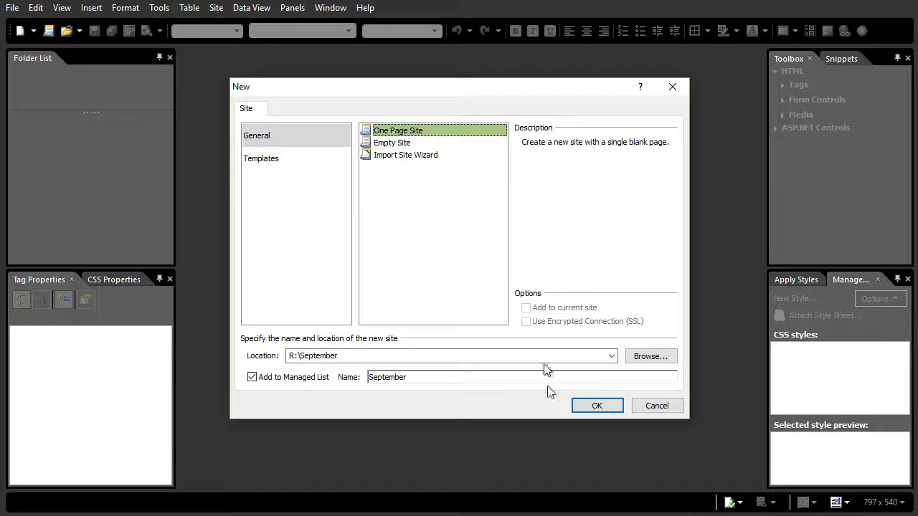
pyautogui.click(597, 405)
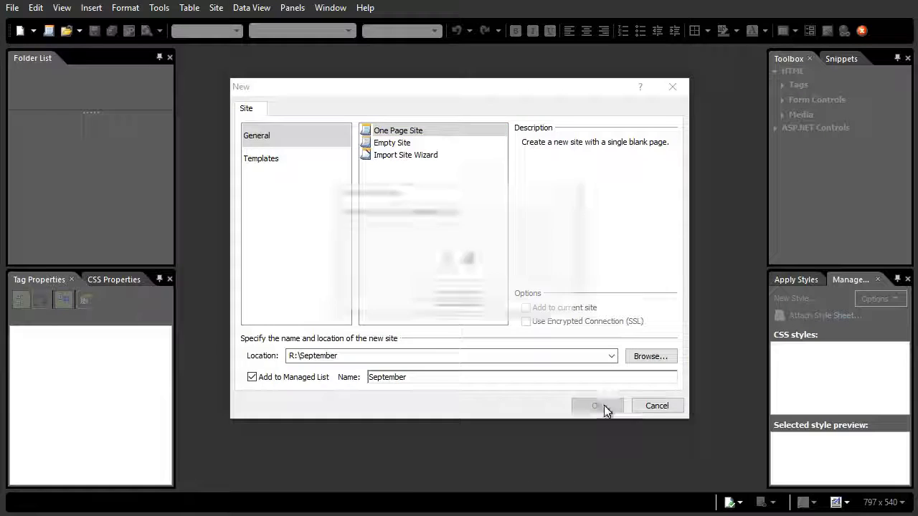
# - Let the September site open in Site View showing its single default.html page
pyautogui.click(597, 405)
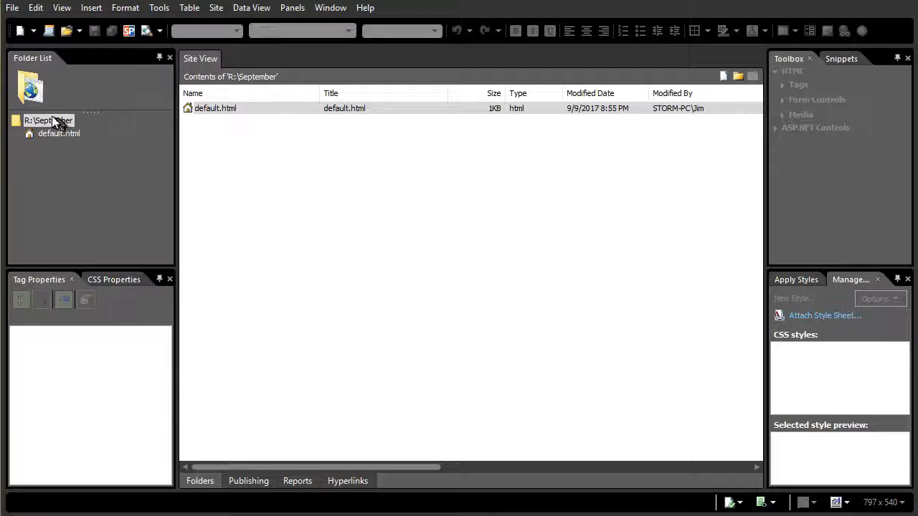
pyautogui.moveTo(72, 136)
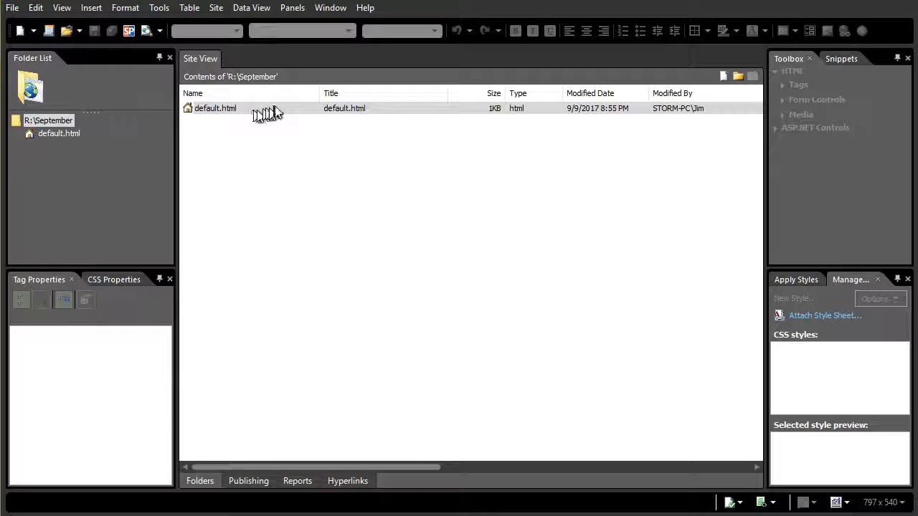
pyautogui.moveTo(252, 115)
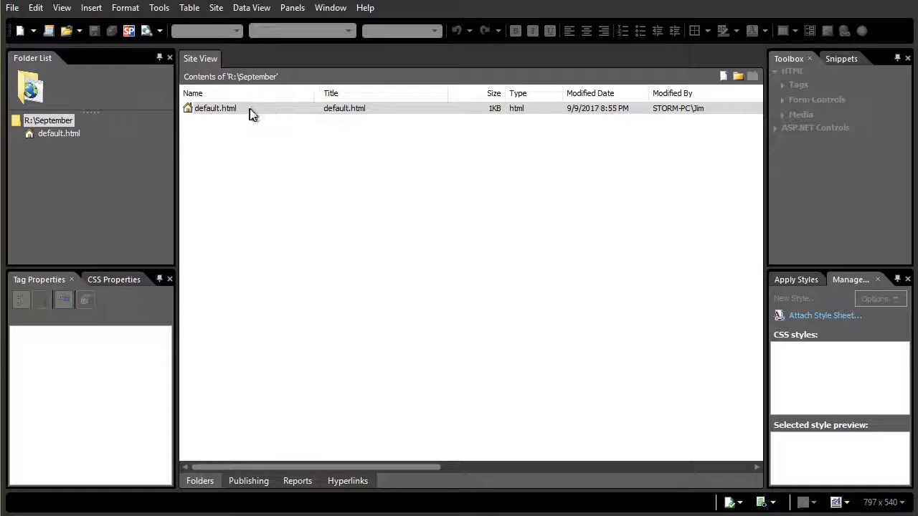
pyautogui.moveTo(260, 113)
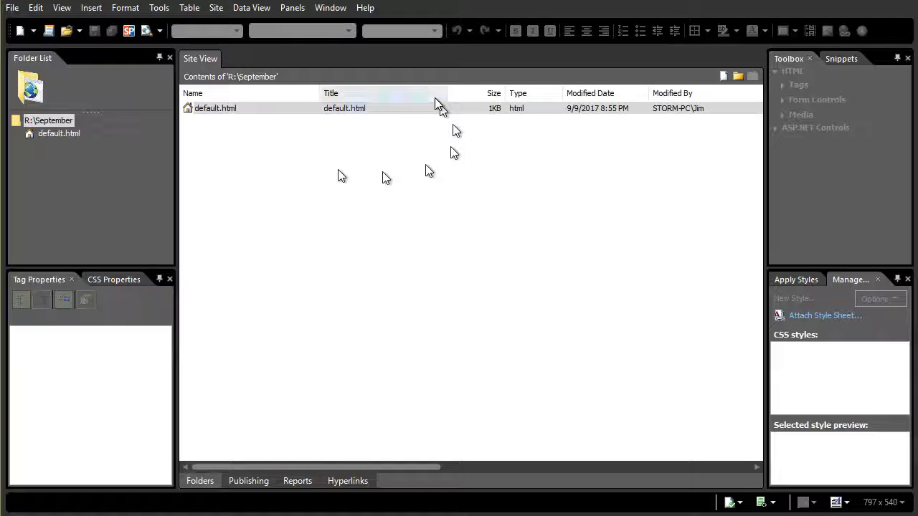
pyautogui.moveTo(256, 115)
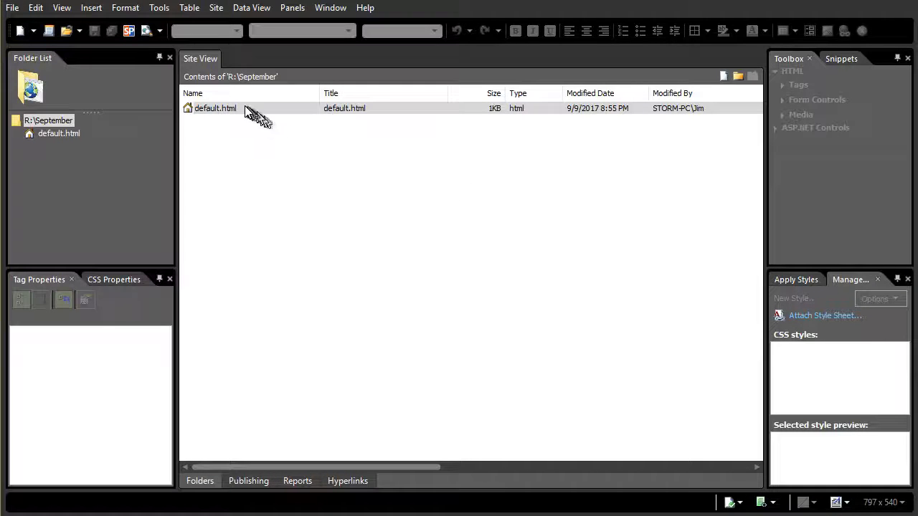
# - Write "This is my new home page" in default.html and style it as Heading 1
pyautogui.doubleClick(216, 108)
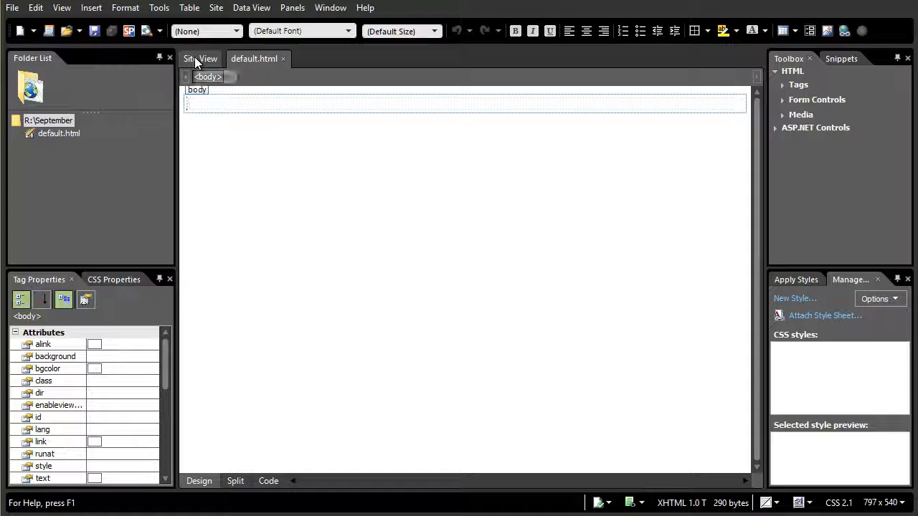
pyautogui.click(201, 59)
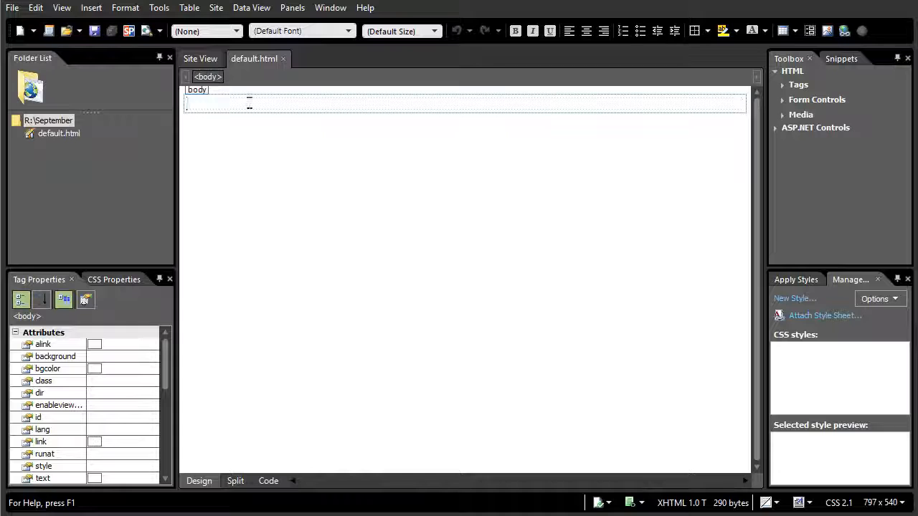
pyautogui.write('Th')
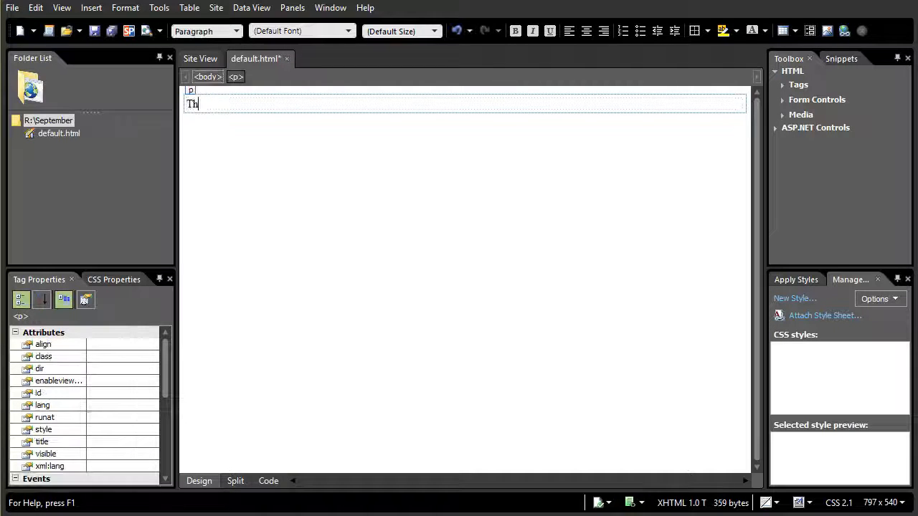
pyautogui.write('is is my')
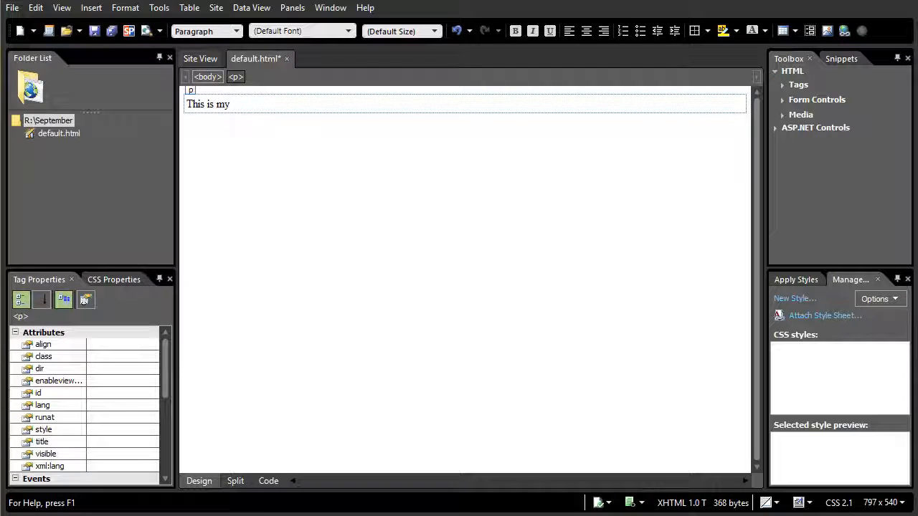
pyautogui.write('new h')
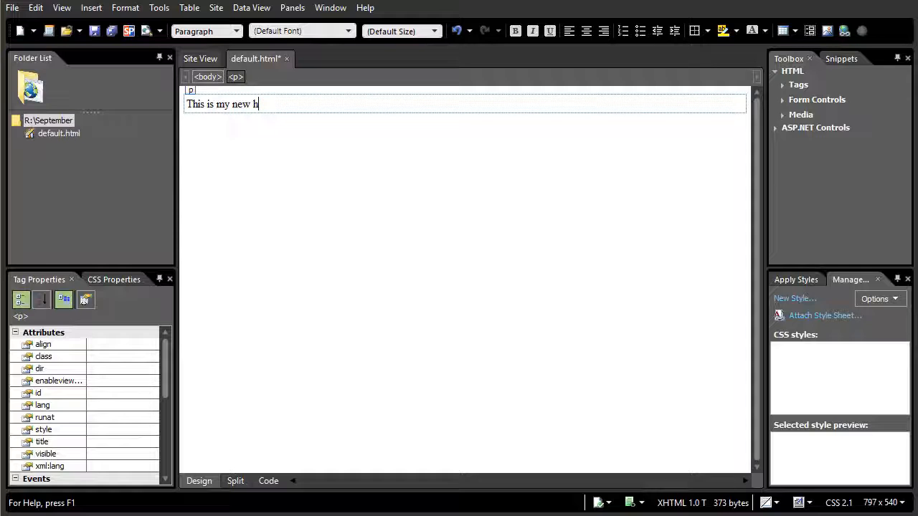
pyautogui.write('ome page')
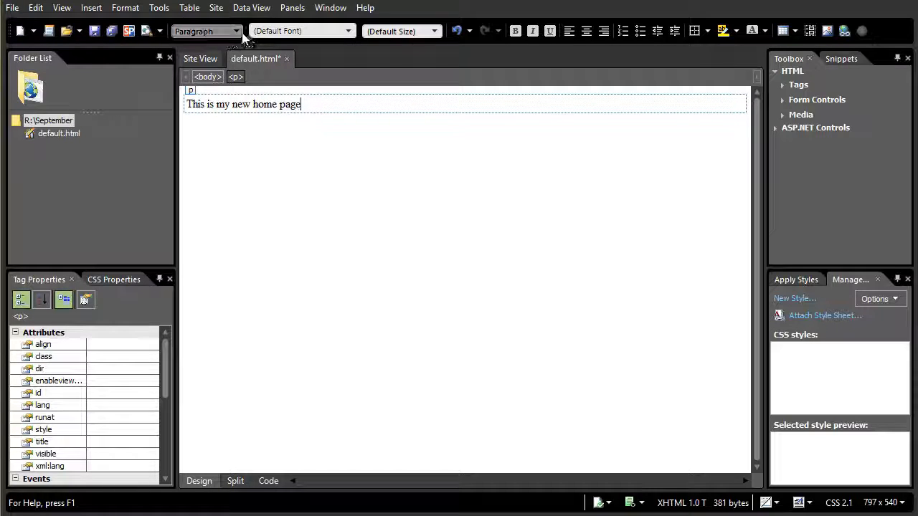
pyautogui.click(237, 31)
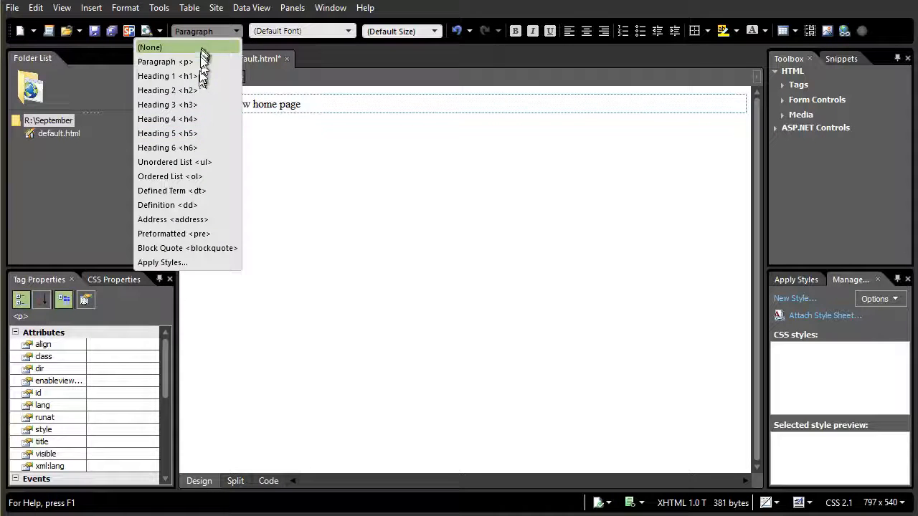
pyautogui.click(167, 76)
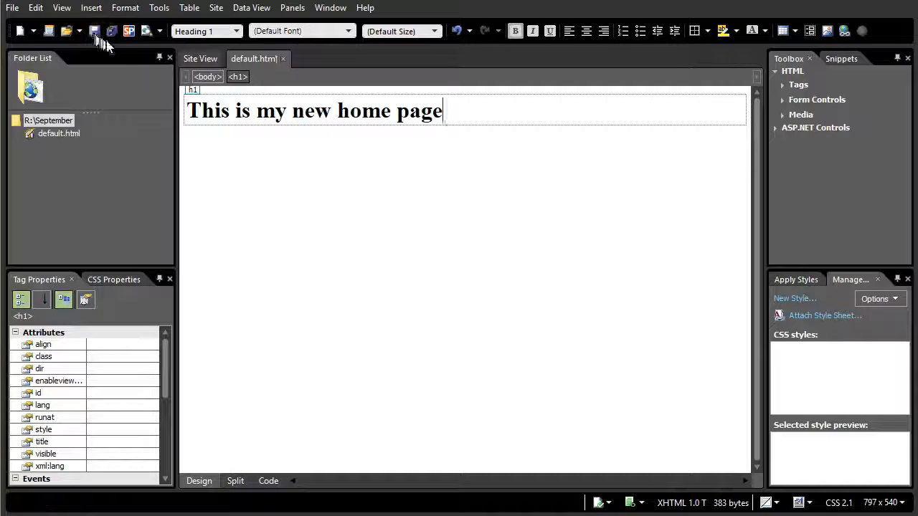
# - Add a new HTML page biography.html to the site and open it for editing
pyautogui.click(200, 57)
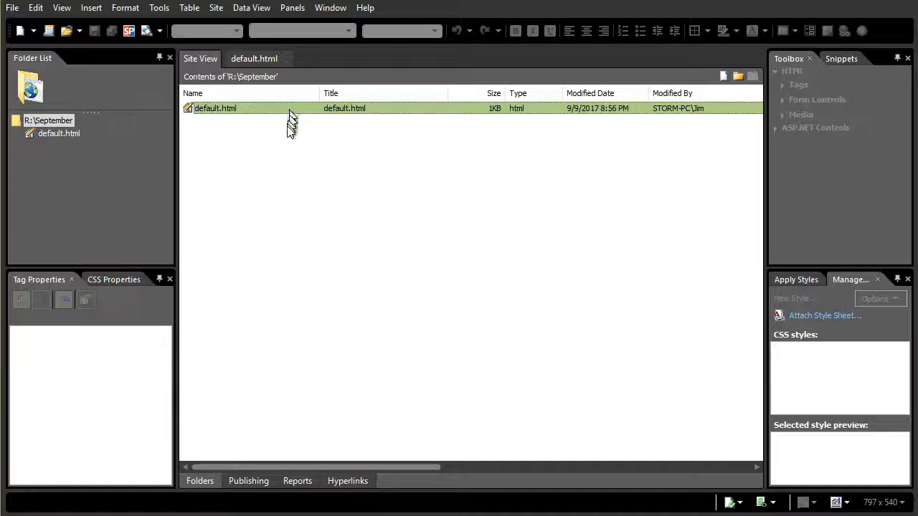
pyautogui.moveTo(279, 156)
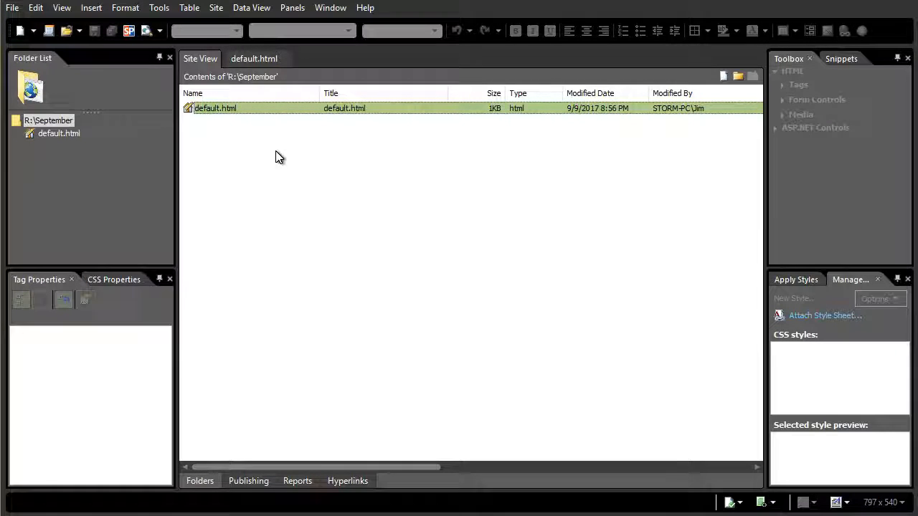
pyautogui.rightClick(278, 156)
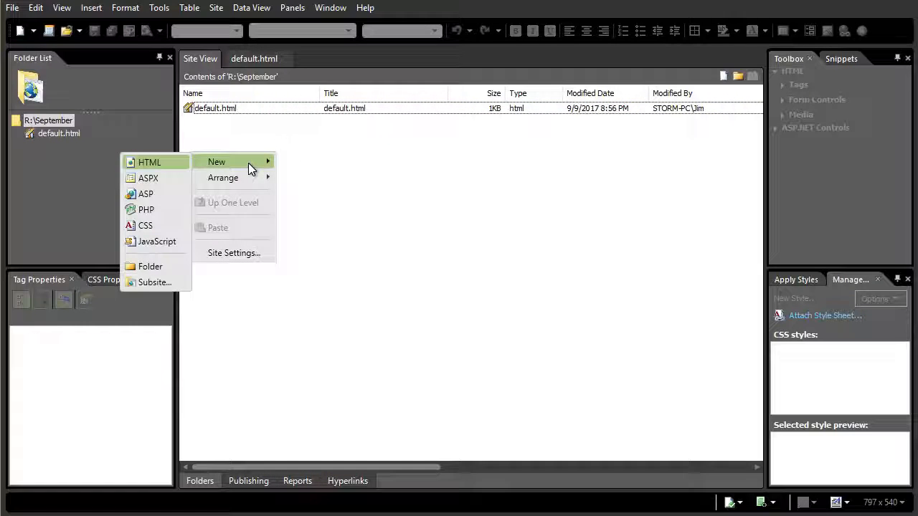
pyautogui.moveTo(165, 163)
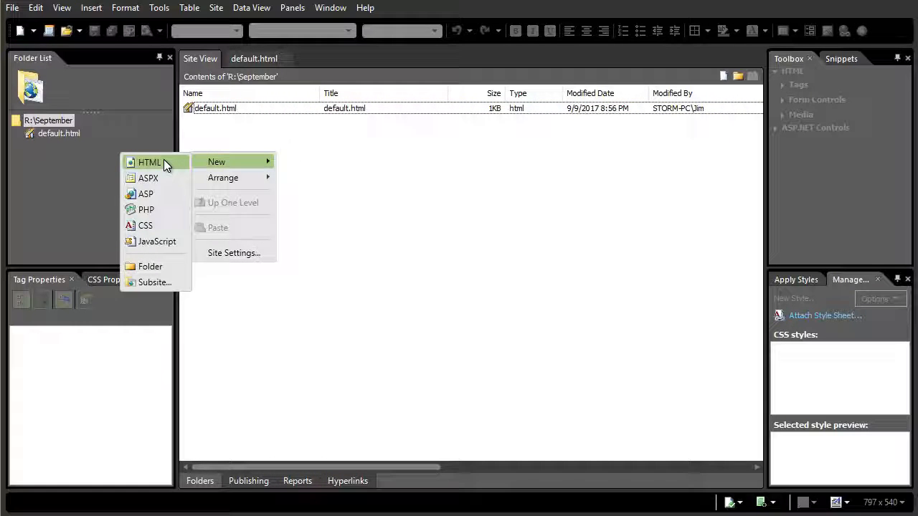
pyautogui.click(149, 162)
pyautogui.write('biography.html')
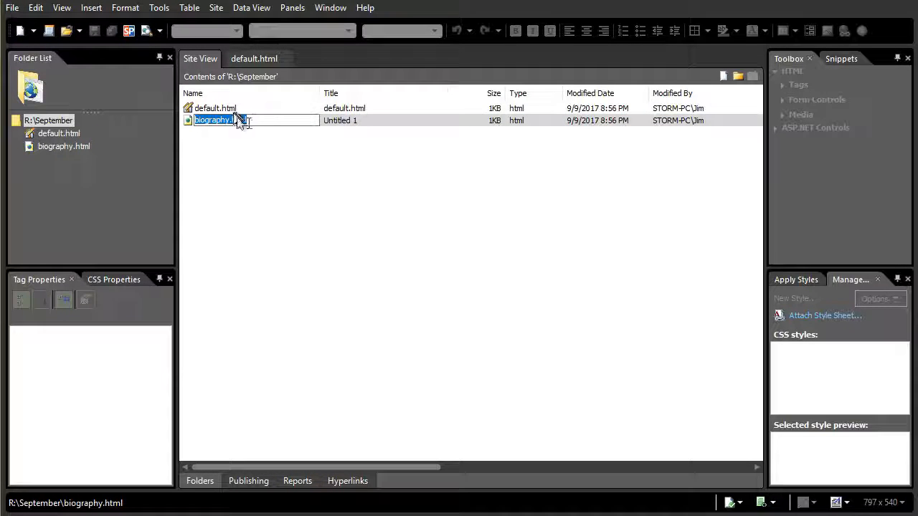
pyautogui.doubleClick(214, 121)
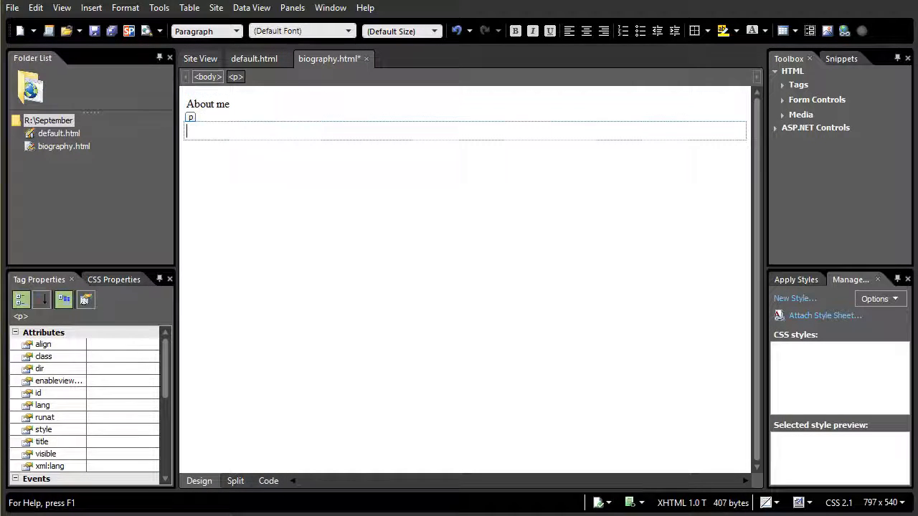
# - Write "About me" and "I live in the USA." in biography.html
pyautogui.write('I live i')
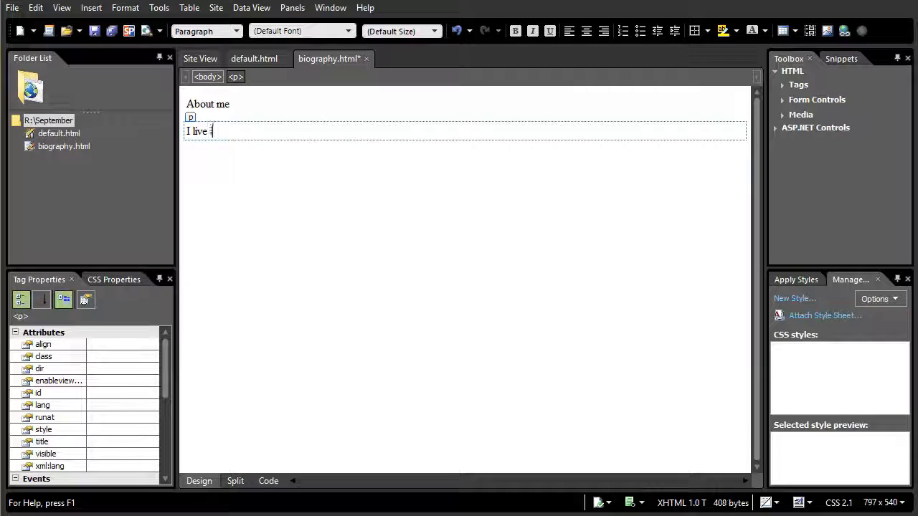
pyautogui.write('n the USA.')
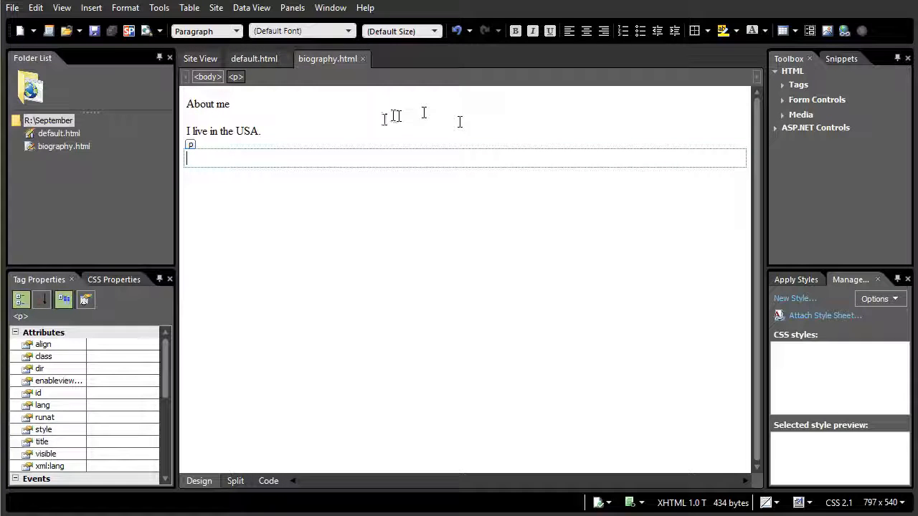
pyautogui.click(254, 58)
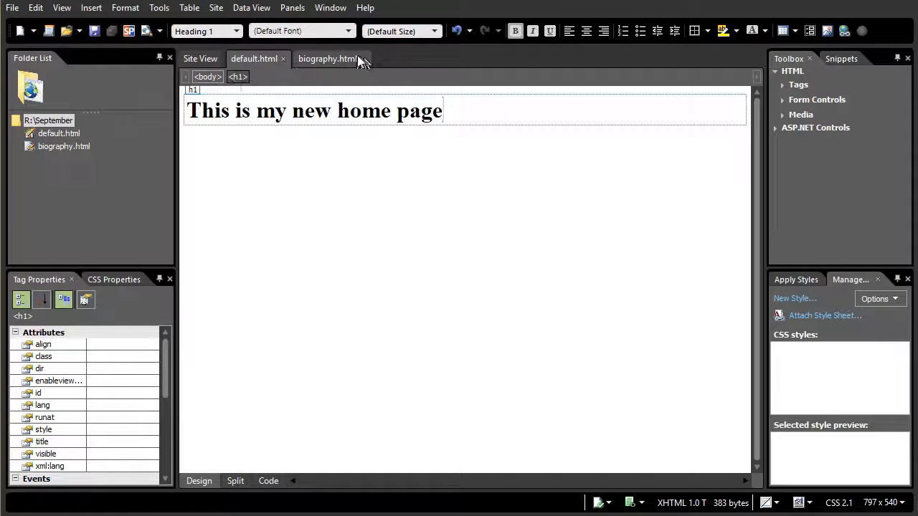
pyautogui.click(327, 59)
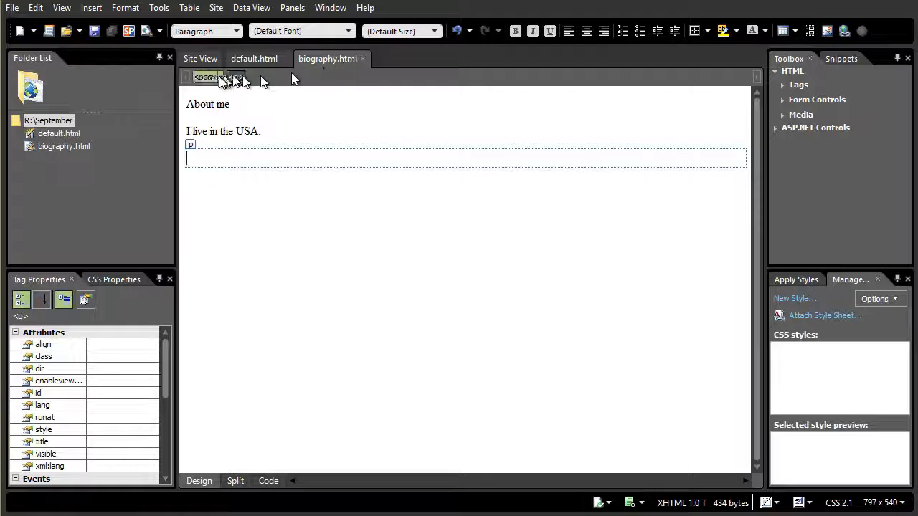
# - Add a page FAQ.html reading "Questions" and "What do you ask of me?"
pyautogui.click(201, 57)
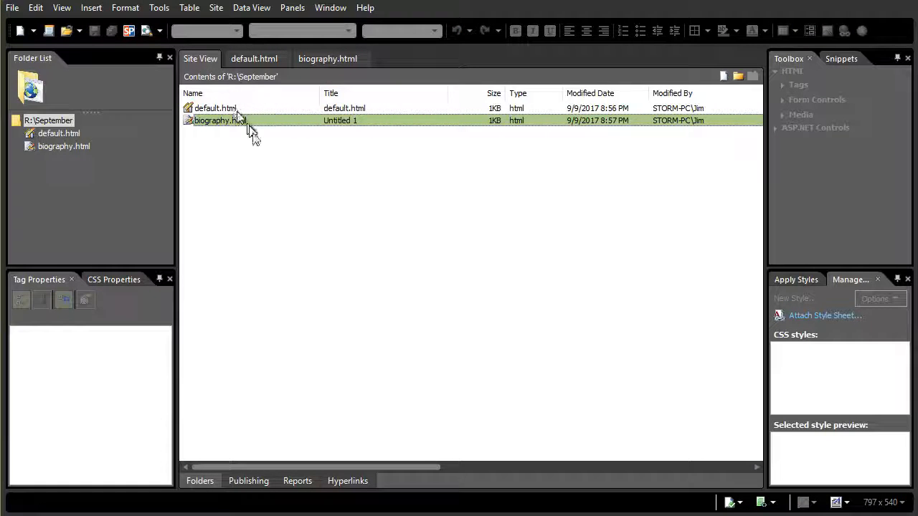
pyautogui.moveTo(247, 146)
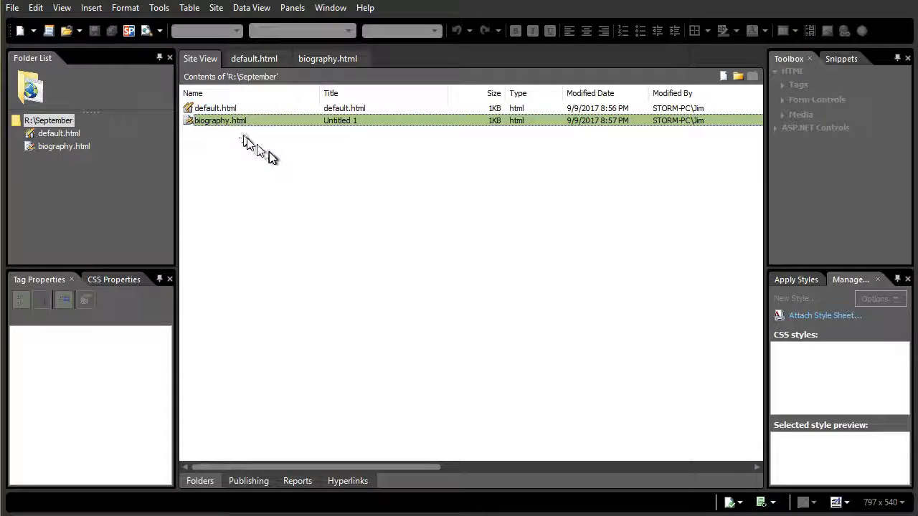
pyautogui.moveTo(251, 82)
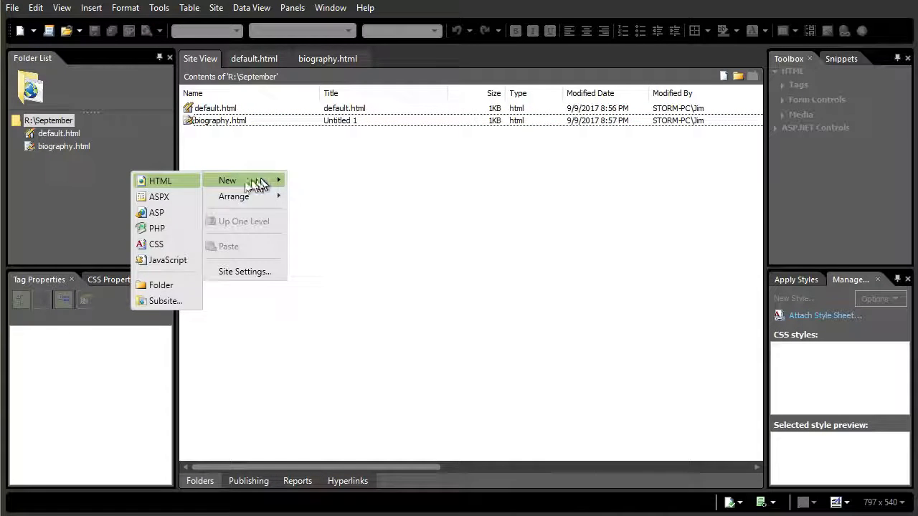
pyautogui.click(160, 180)
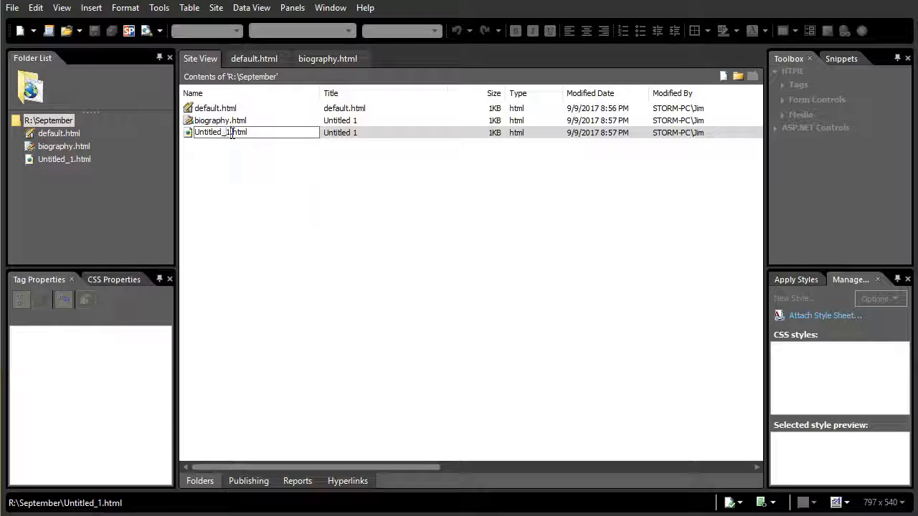
pyautogui.write('F')
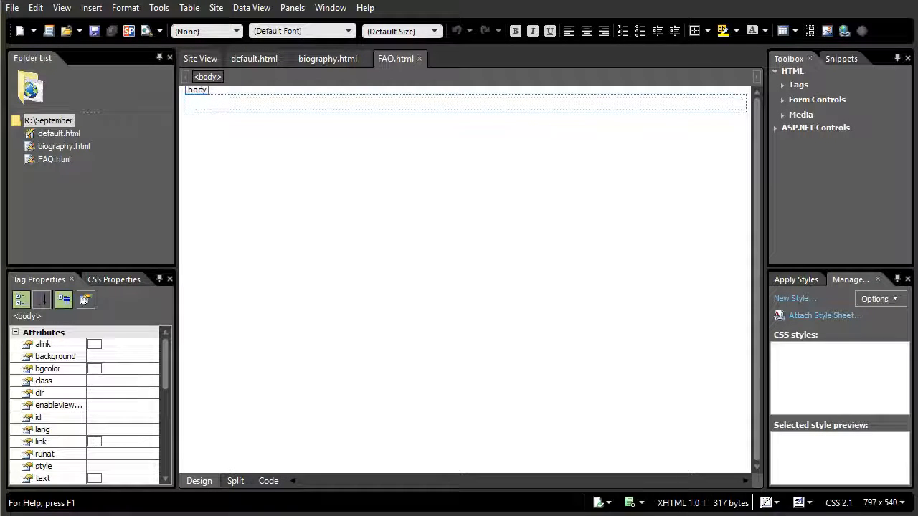
pyautogui.write('Que')
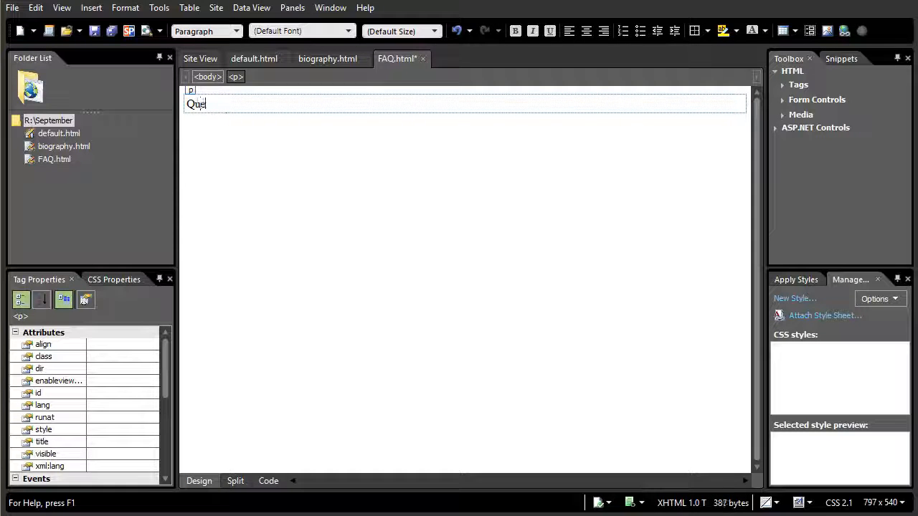
pyautogui.write('tions')
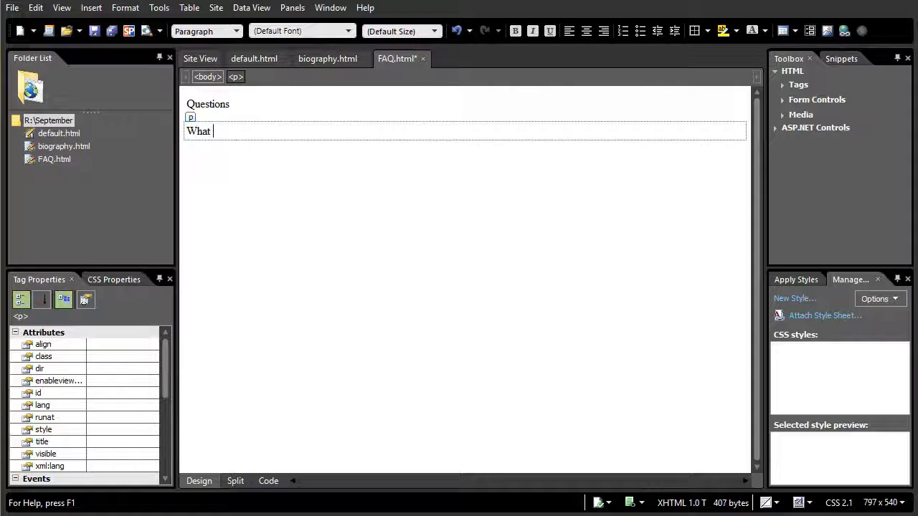
pyautogui.write('do you ask o')
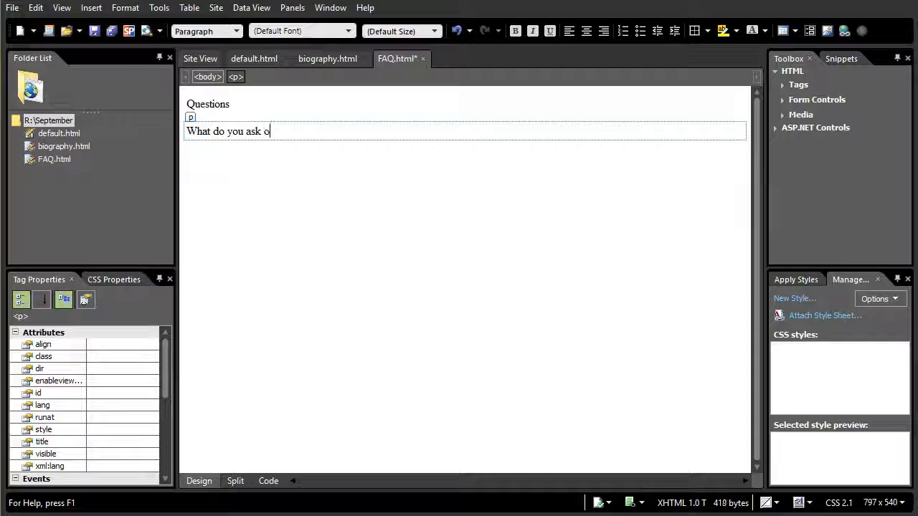
pyautogui.write('f me?')
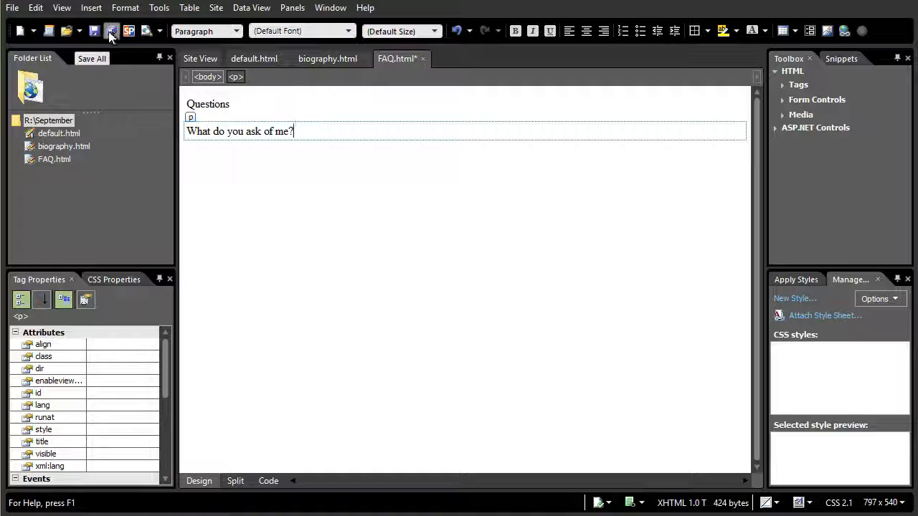
# - Save all open pages and review biography.html, FAQ.html and default.html
pyautogui.click(95, 32)
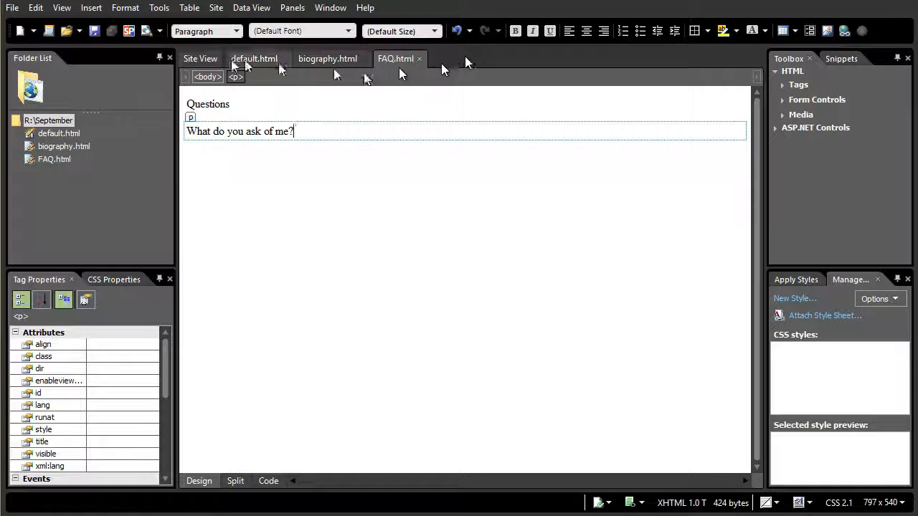
pyautogui.moveTo(208, 60)
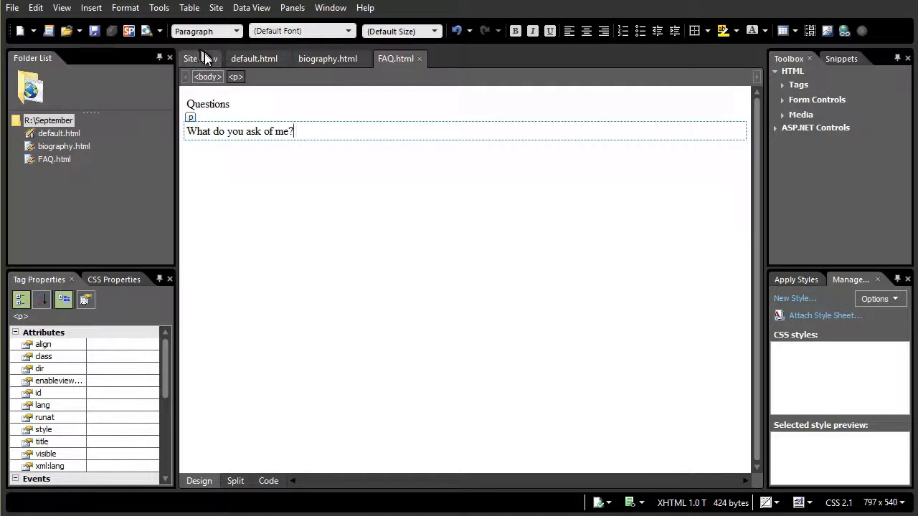
pyautogui.click(327, 58)
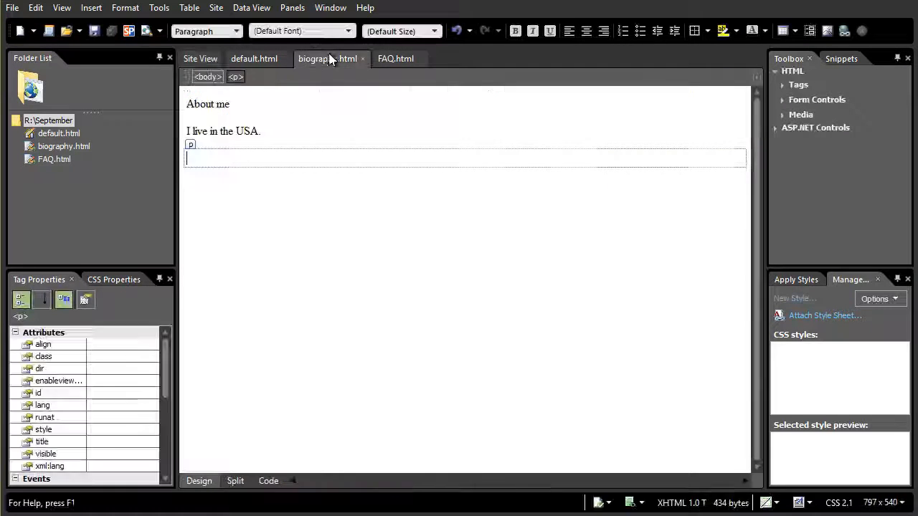
pyautogui.click(396, 57)
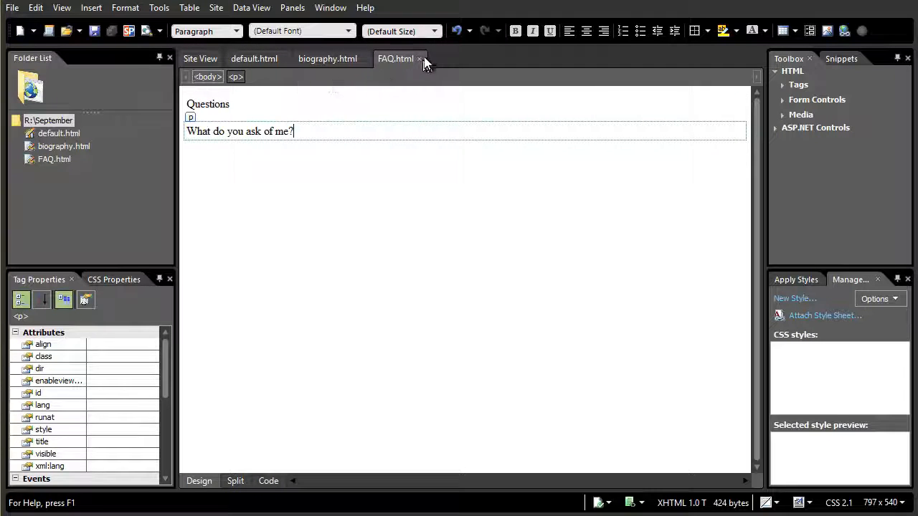
pyautogui.click(419, 58)
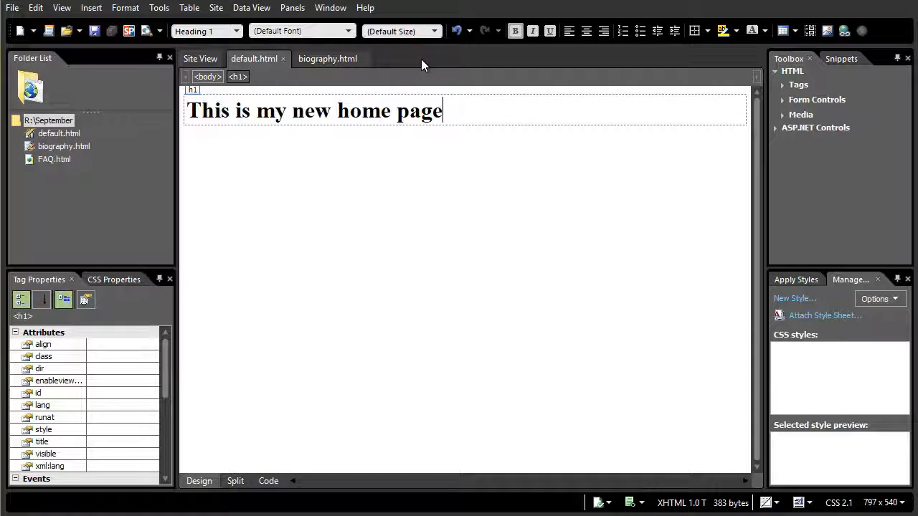
# - Look over the biography and FAQ pages from the site's file listing
pyautogui.click(201, 57)
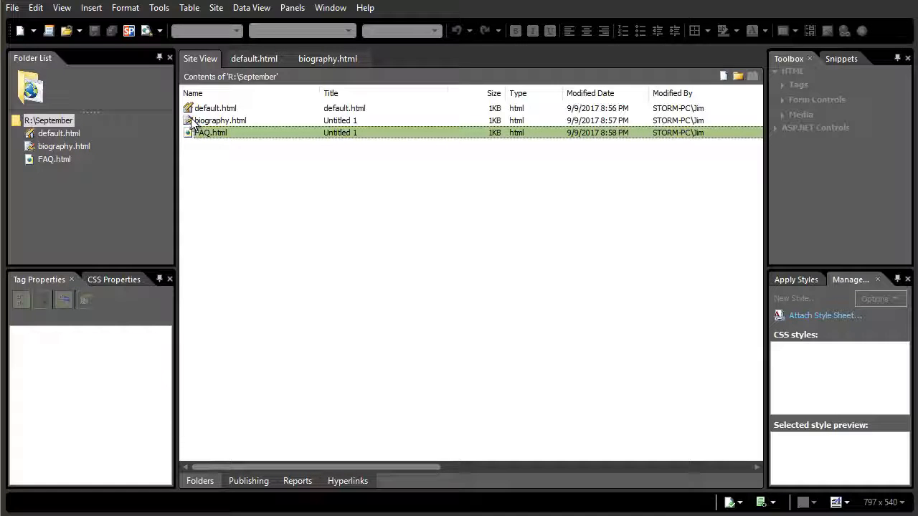
pyautogui.click(215, 107)
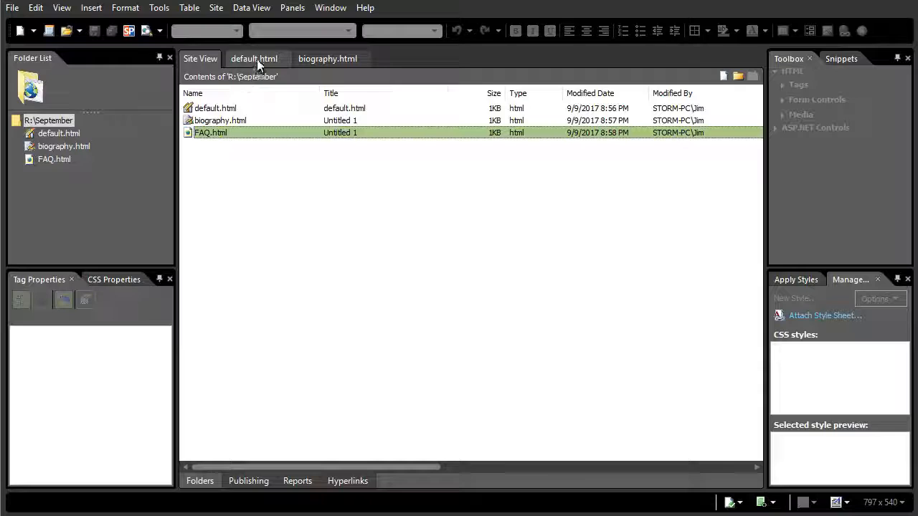
pyautogui.click(327, 57)
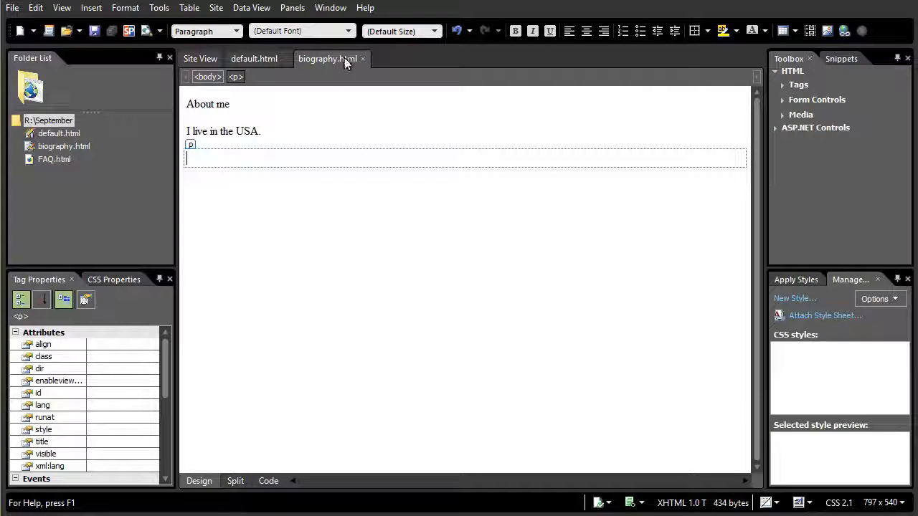
pyautogui.click(200, 57)
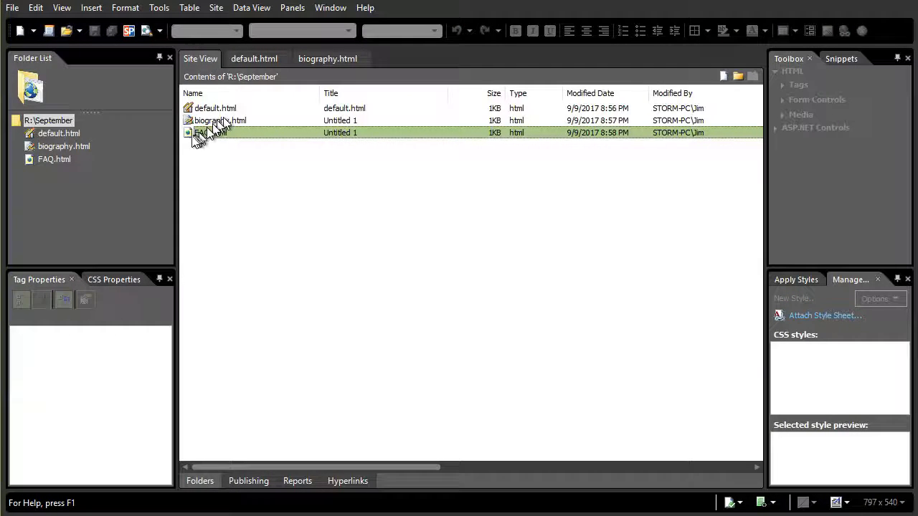
pyautogui.doubleClick(209, 132)
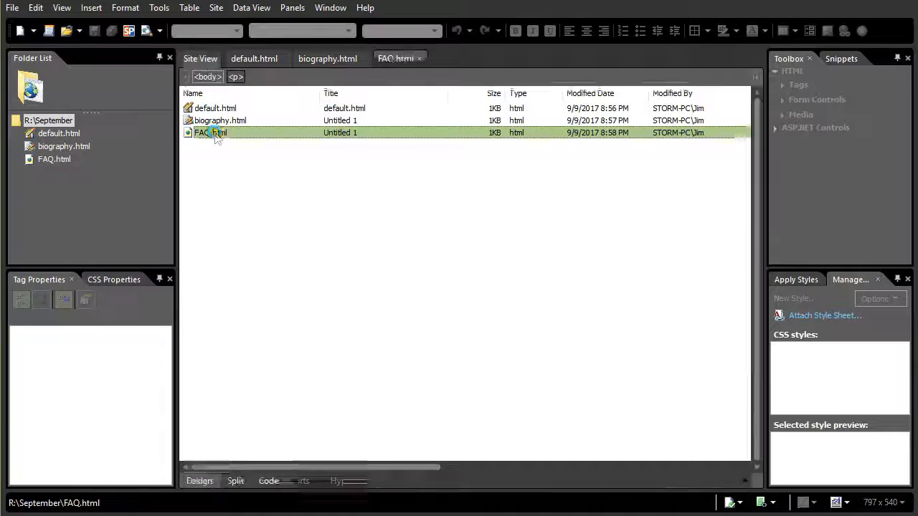
pyautogui.doubleClick(209, 132)
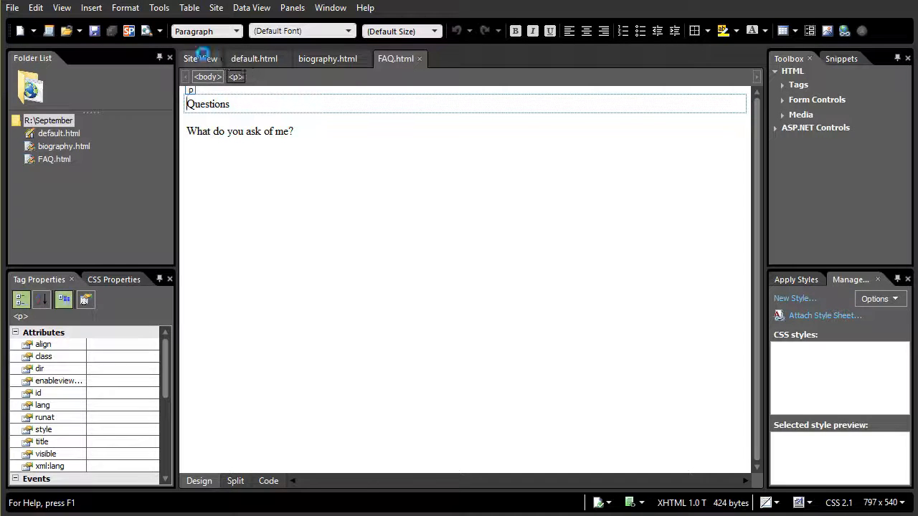
pyautogui.click(200, 57)
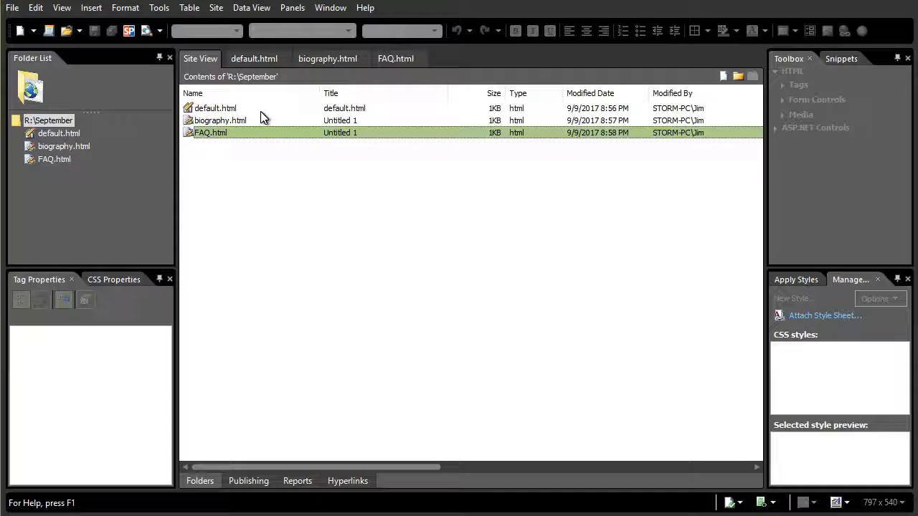
pyautogui.moveTo(208, 132)
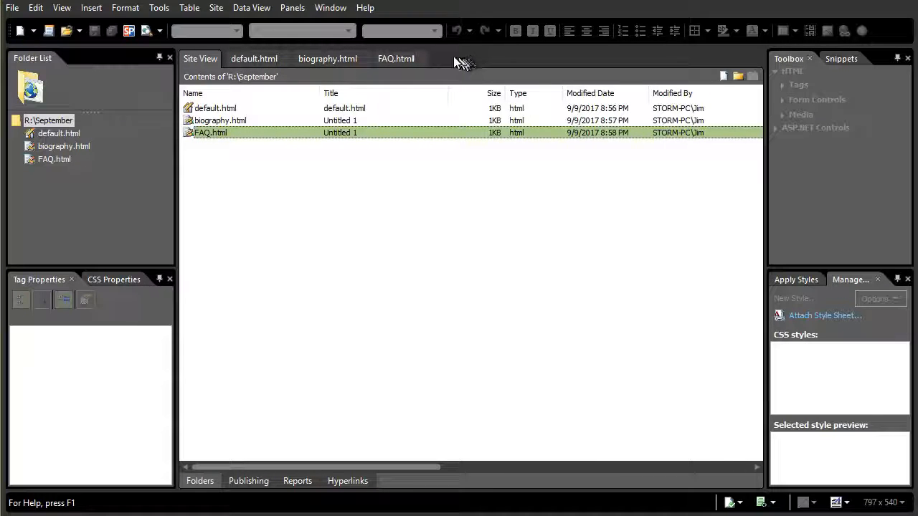
pyautogui.moveTo(442, 63)
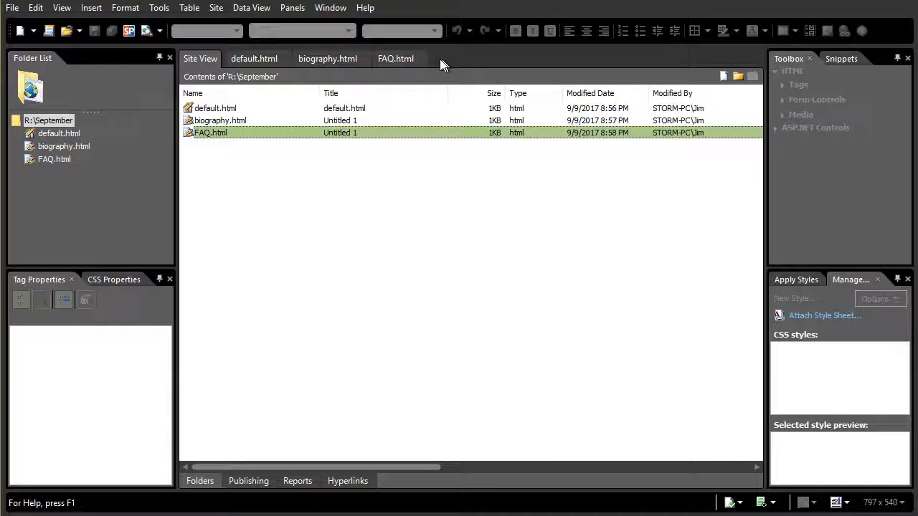
pyautogui.moveTo(172, 170)
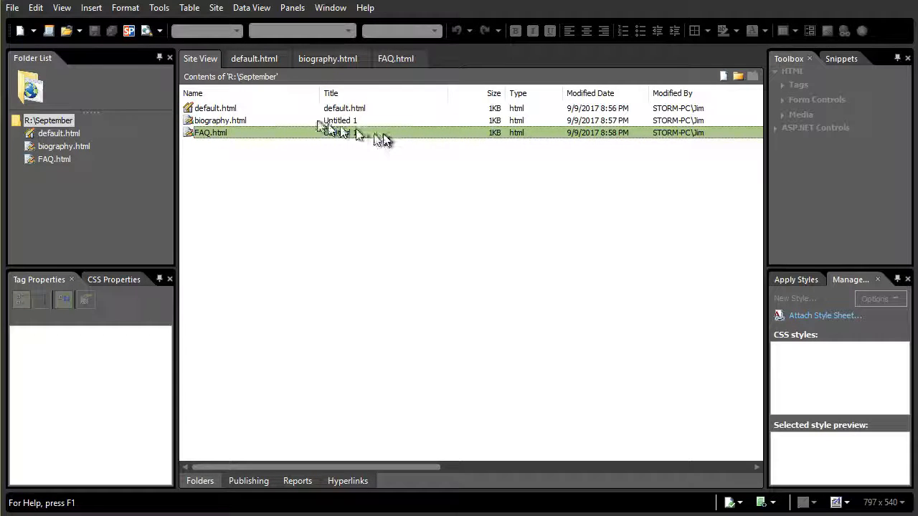
pyautogui.click(215, 109)
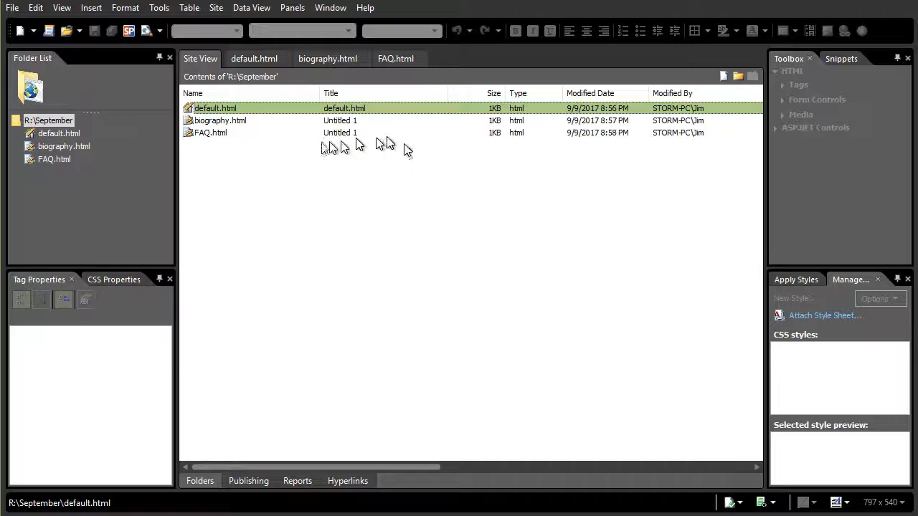
pyautogui.moveTo(241, 165)
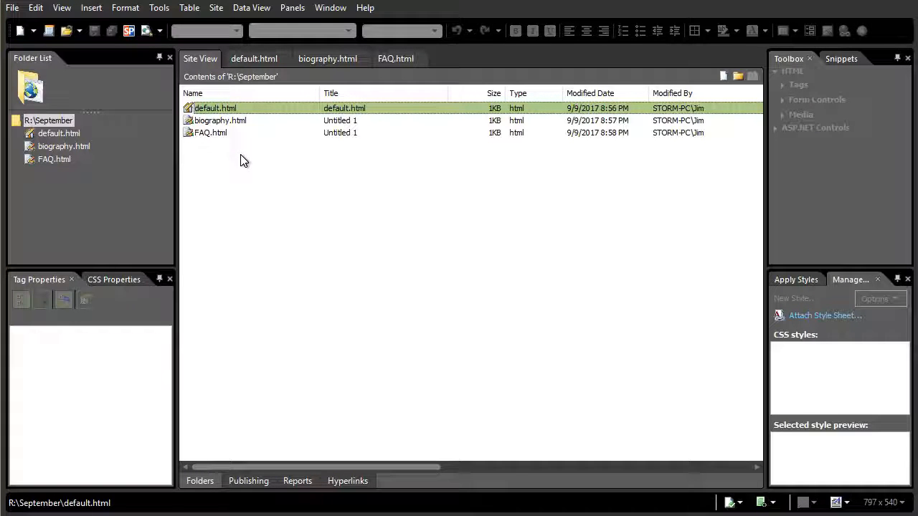
pyautogui.moveTo(505, 16)
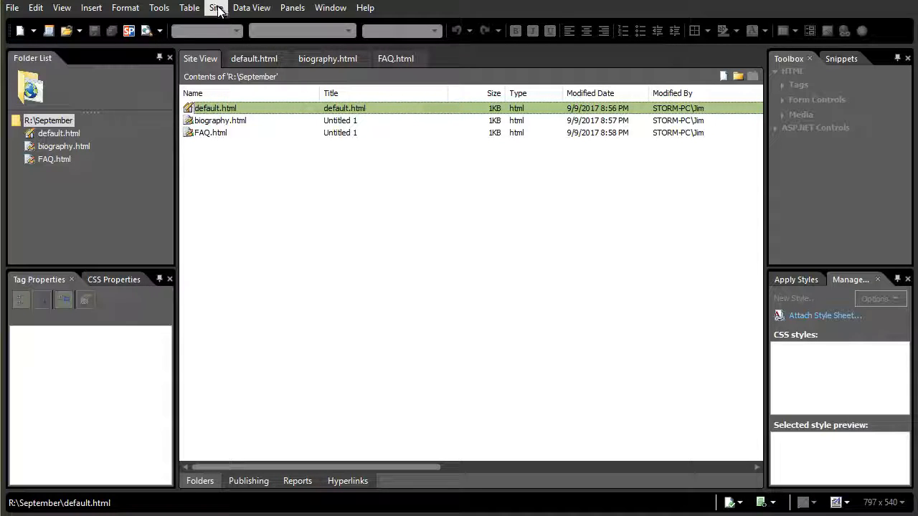
# - Close the September site, leaving an empty workspace
pyautogui.click(216, 7)
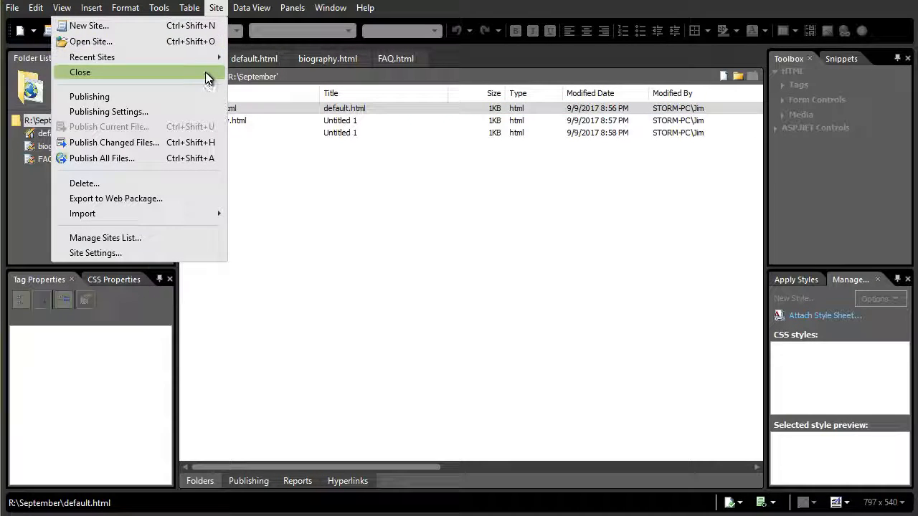
pyautogui.click(80, 72)
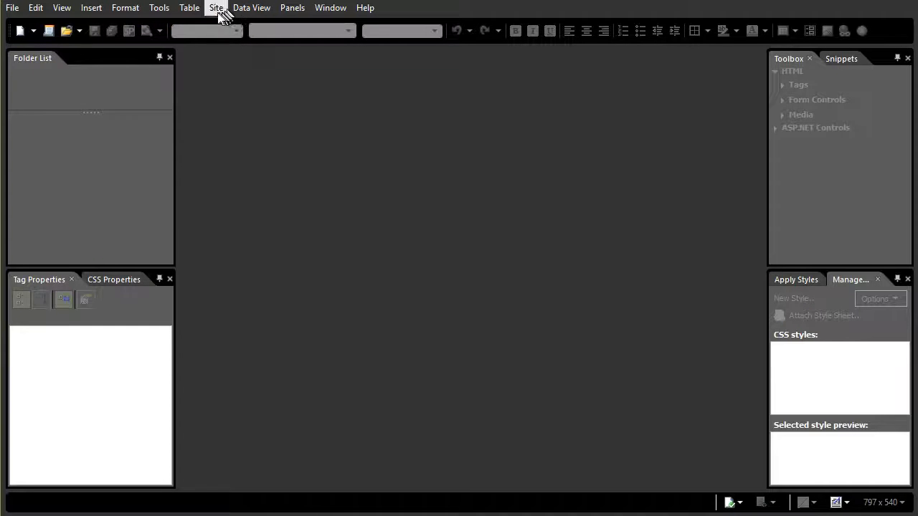
# - Start a new site from Templates, previewing Personal templates and choosing Personal 7
pyautogui.click(215, 9)
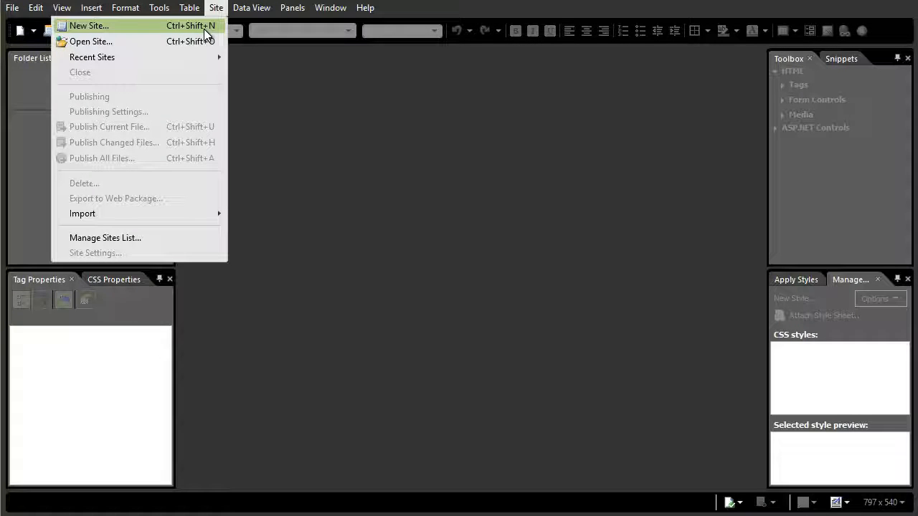
pyautogui.click(89, 26)
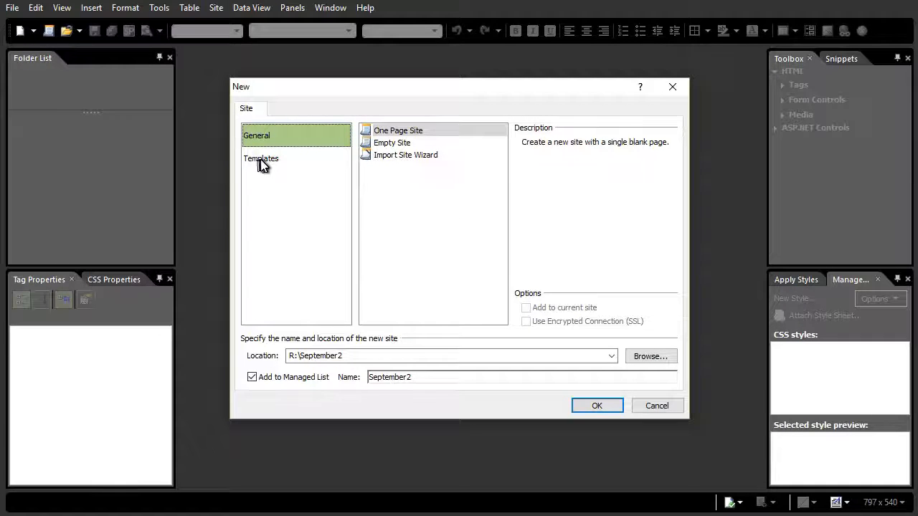
pyautogui.click(261, 157)
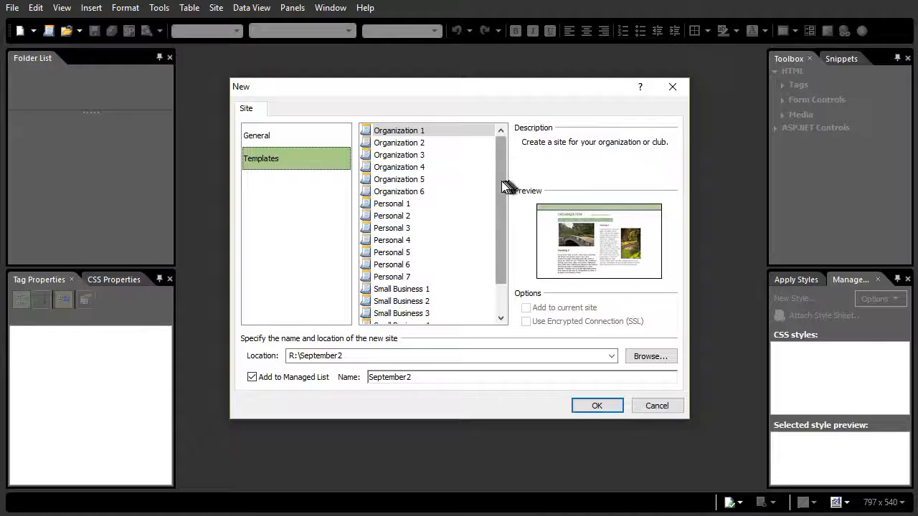
pyautogui.scroll(-3)
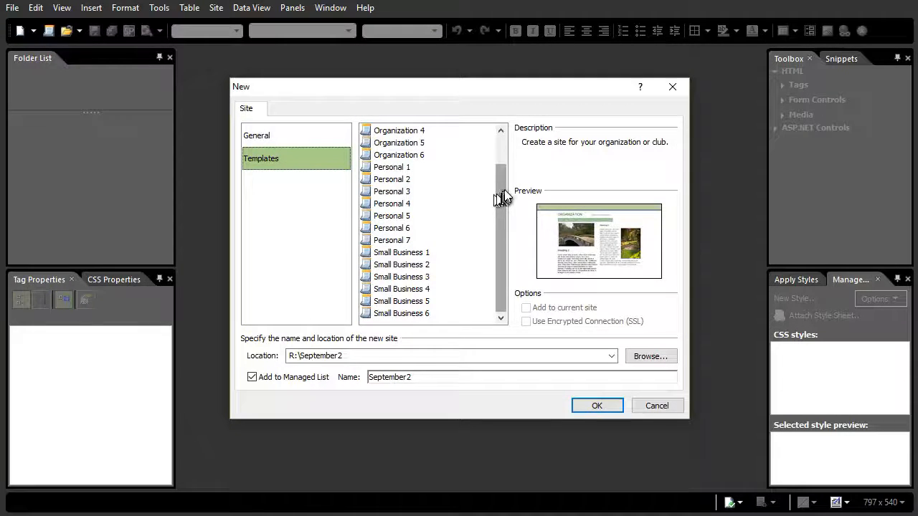
pyautogui.scroll(3)
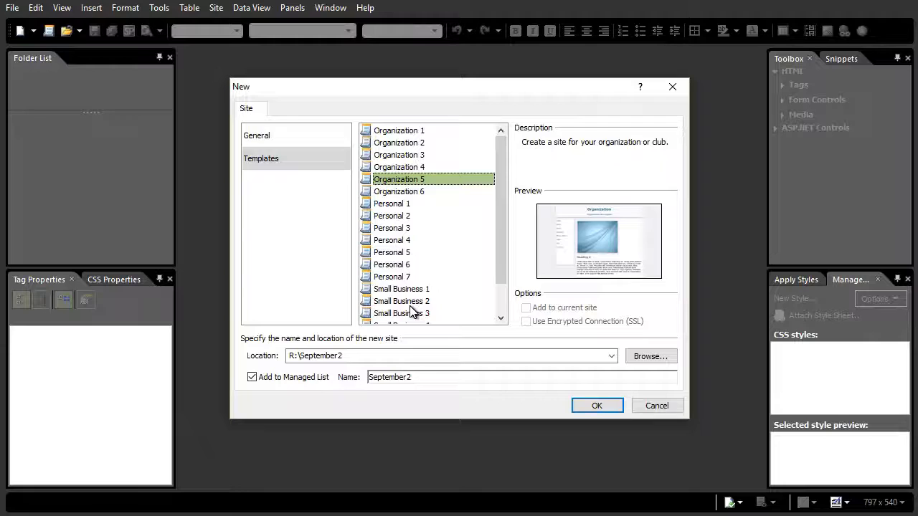
pyautogui.click(393, 240)
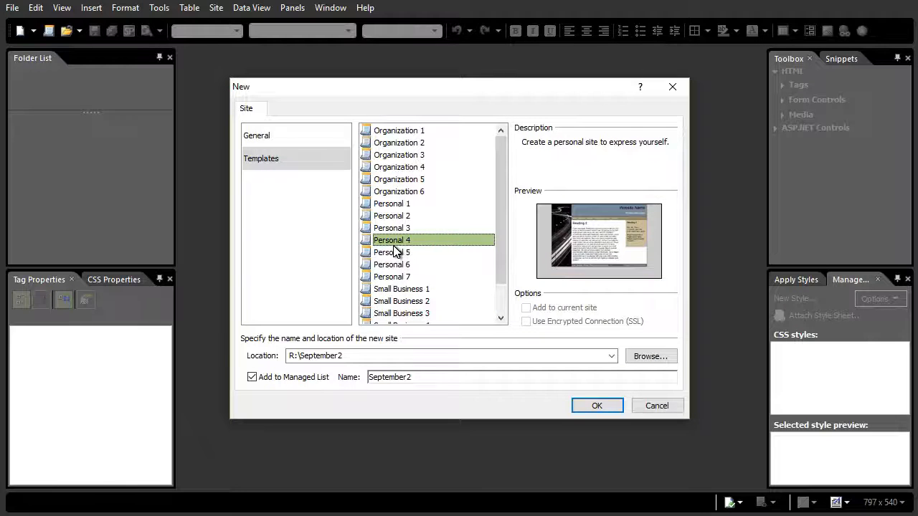
pyautogui.click(391, 215)
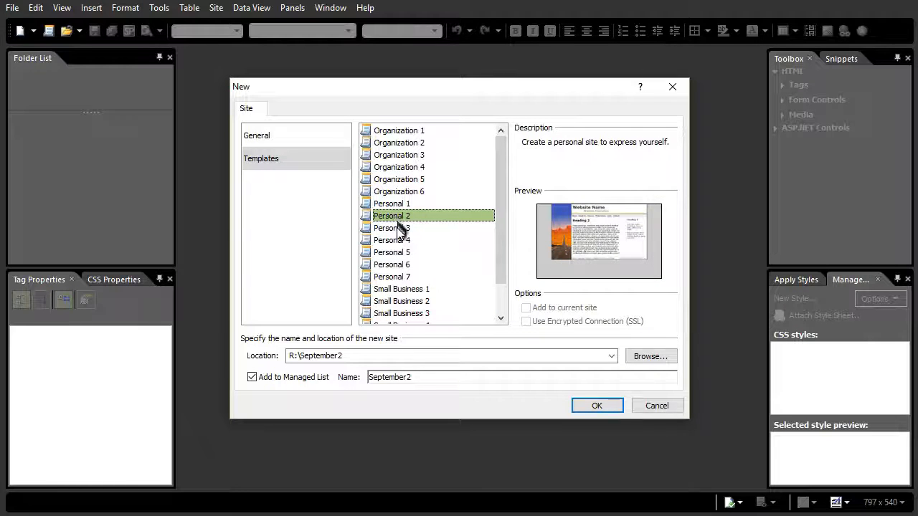
pyautogui.click(392, 264)
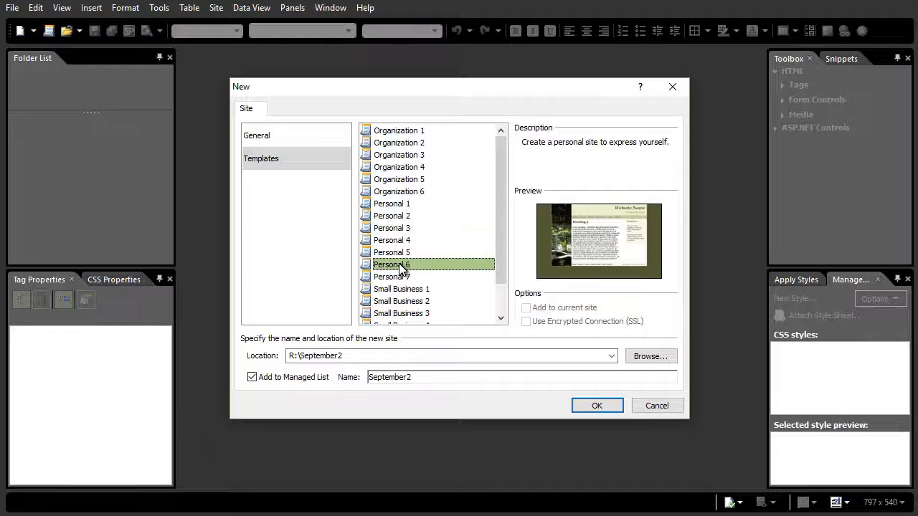
pyautogui.click(392, 277)
pyautogui.write('R:\\c')
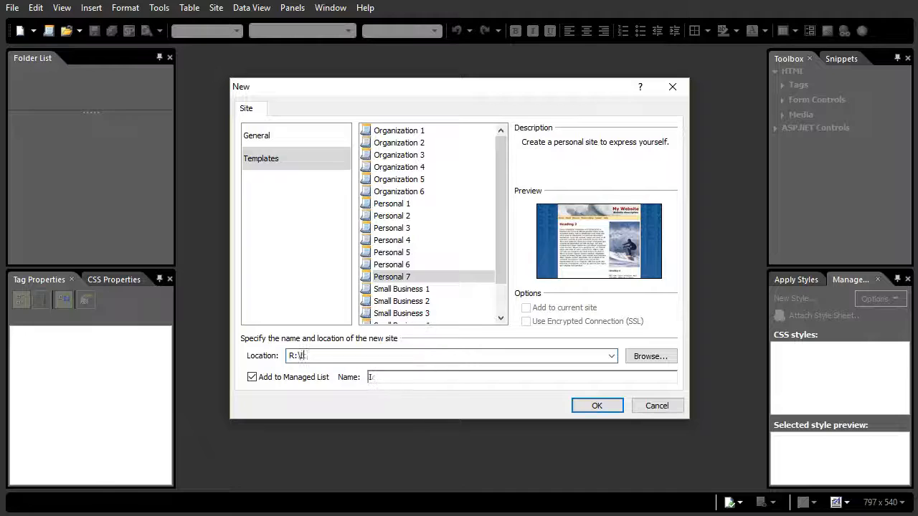
# - Name the new site October with location R:\October
pyautogui.write('Oc')
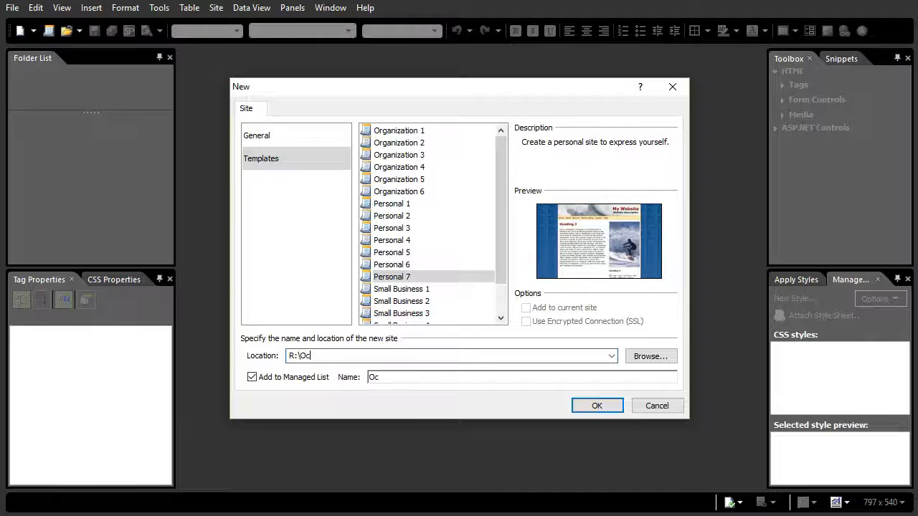
pyautogui.write('tober')
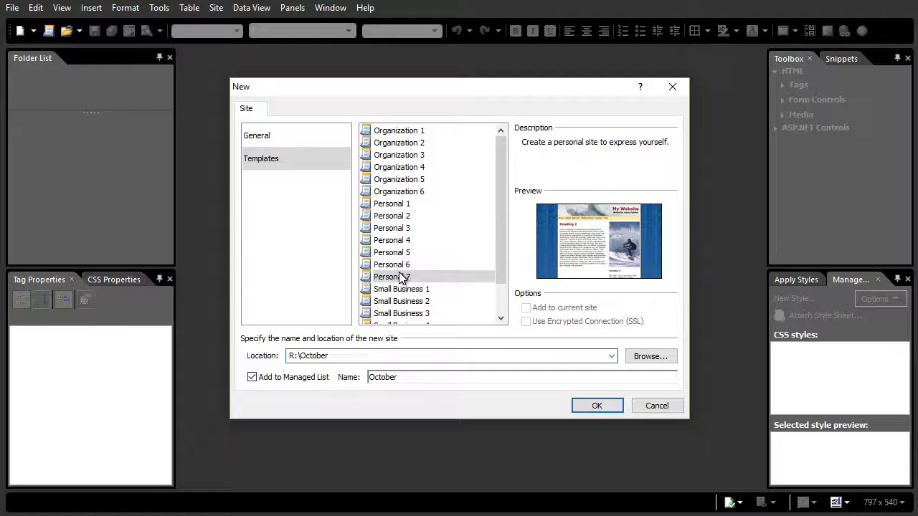
pyautogui.click(597, 404)
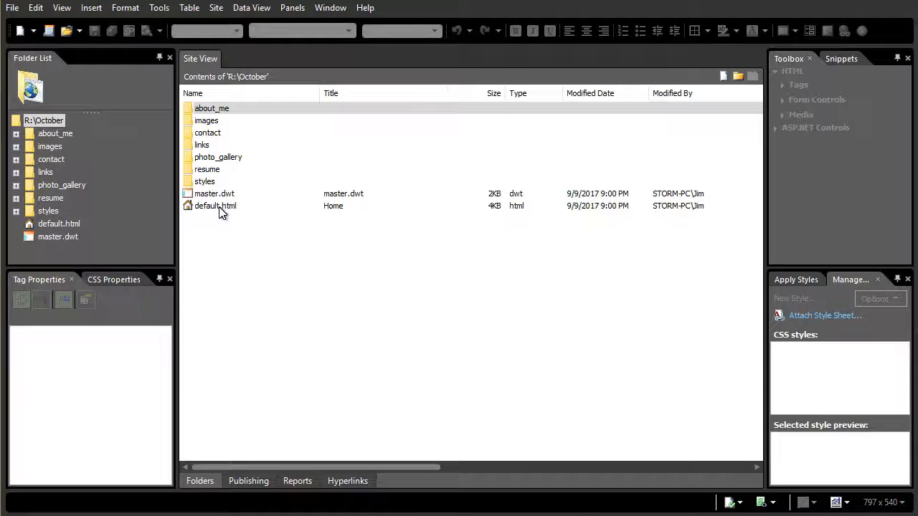
pyautogui.moveTo(227, 187)
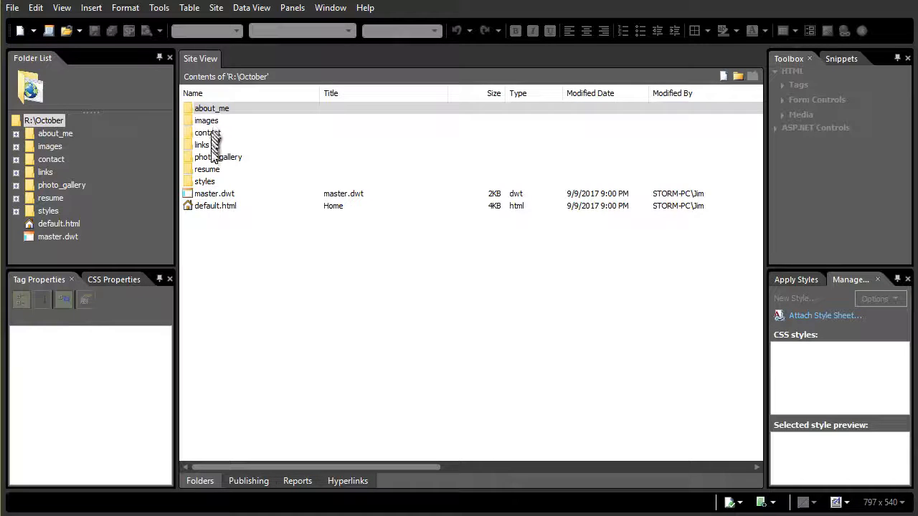
pyautogui.moveTo(212, 165)
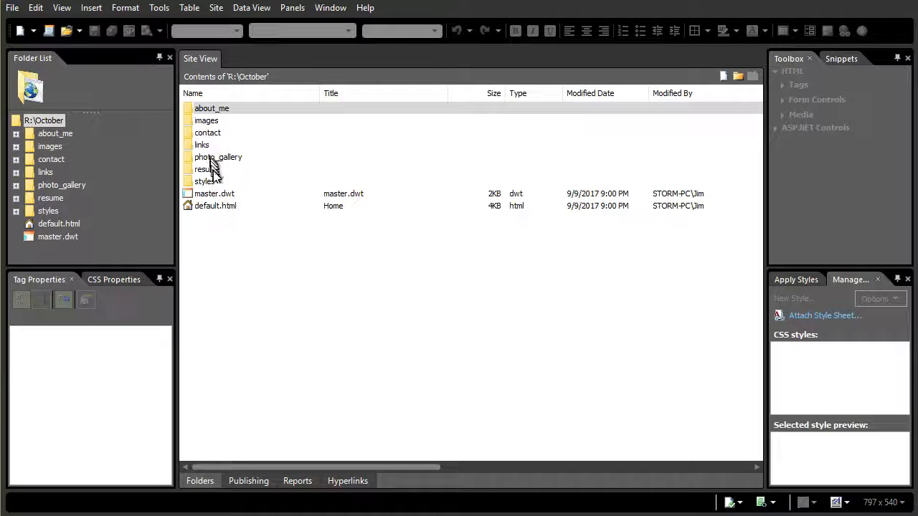
pyautogui.moveTo(208, 206)
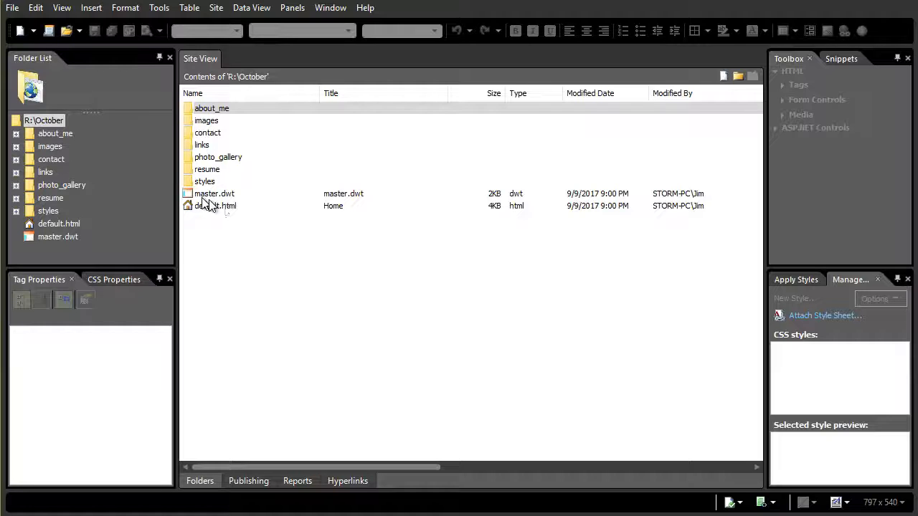
pyautogui.moveTo(218, 212)
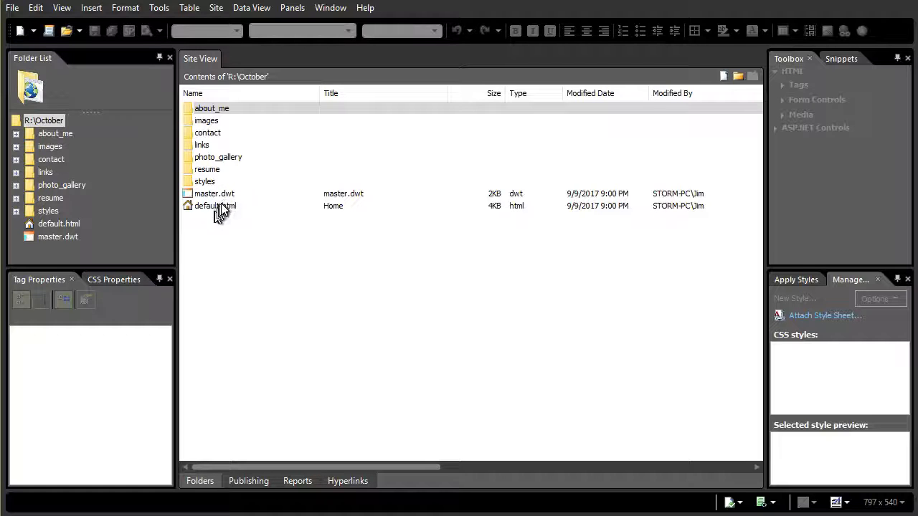
# - Open the October home page default.html in Design view and inspect its template content
pyautogui.doubleClick(207, 207)
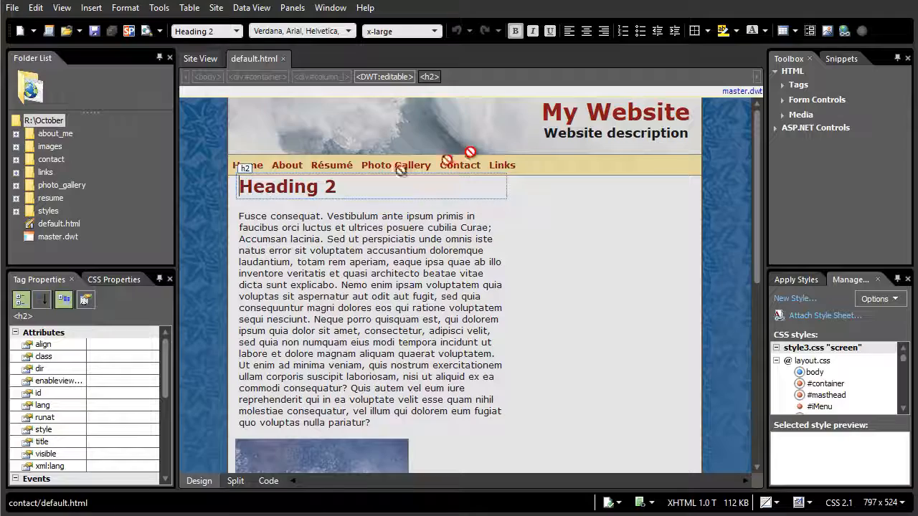
pyautogui.scroll(-3)
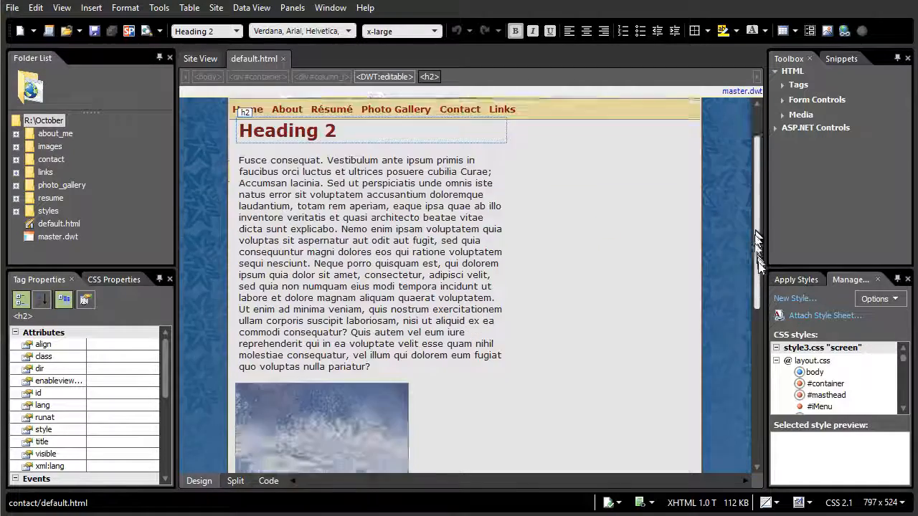
pyautogui.scroll(3)
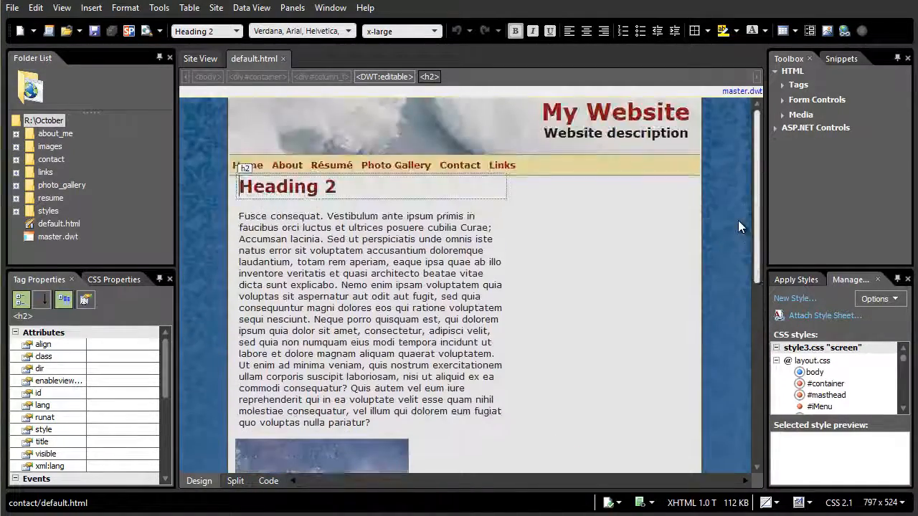
pyautogui.click(270, 221)
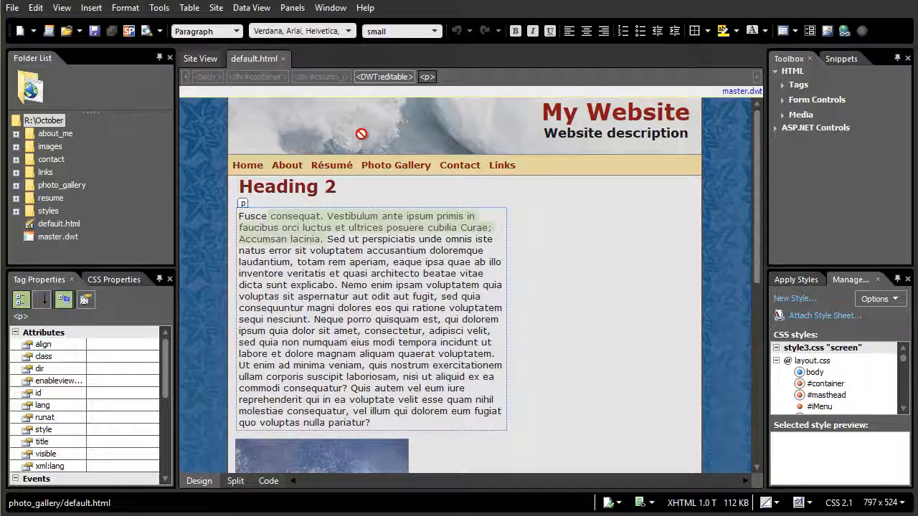
pyautogui.moveTo(401, 147)
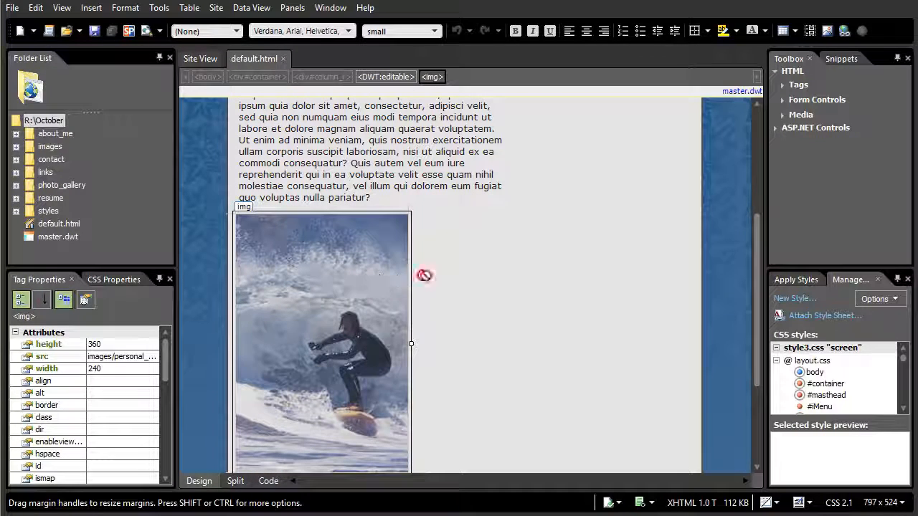
pyautogui.moveTo(341, 280)
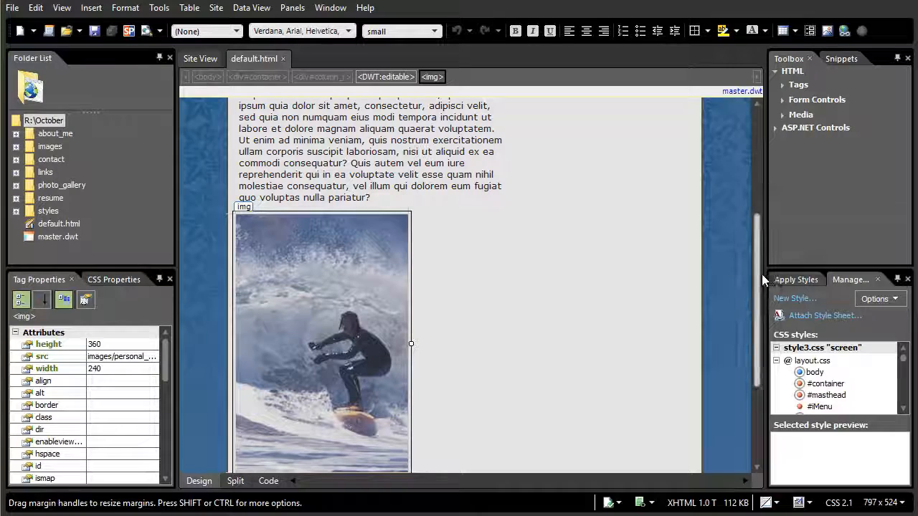
pyautogui.scroll(3)
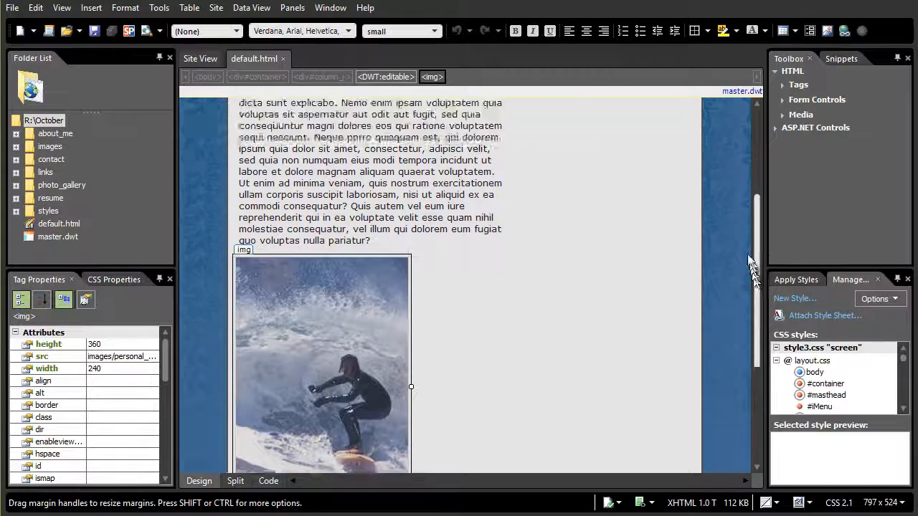
pyautogui.scroll(3)
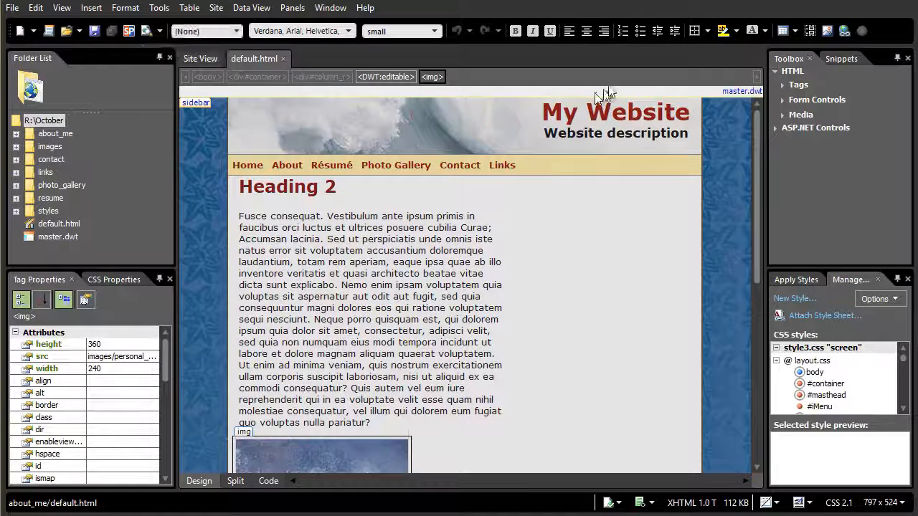
# - Close the October site and check Recent Sites lists October and September
pyautogui.click(215, 8)
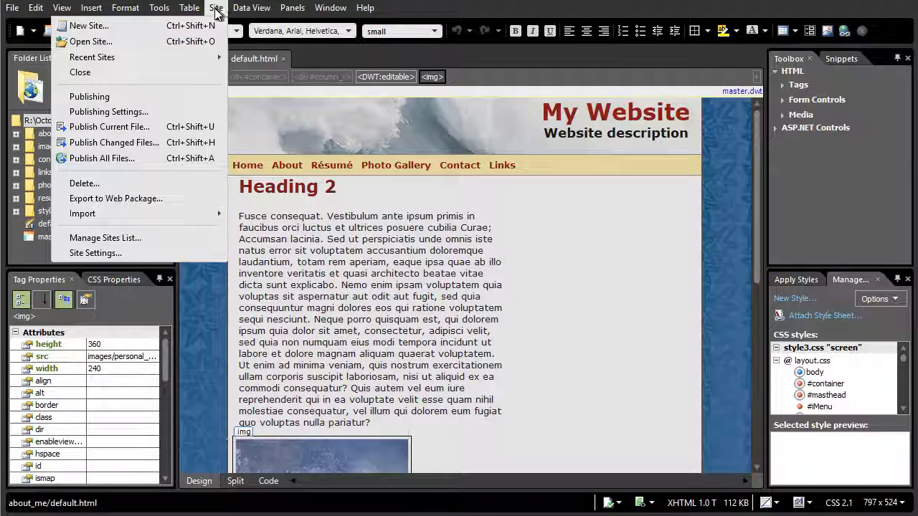
pyautogui.click(81, 72)
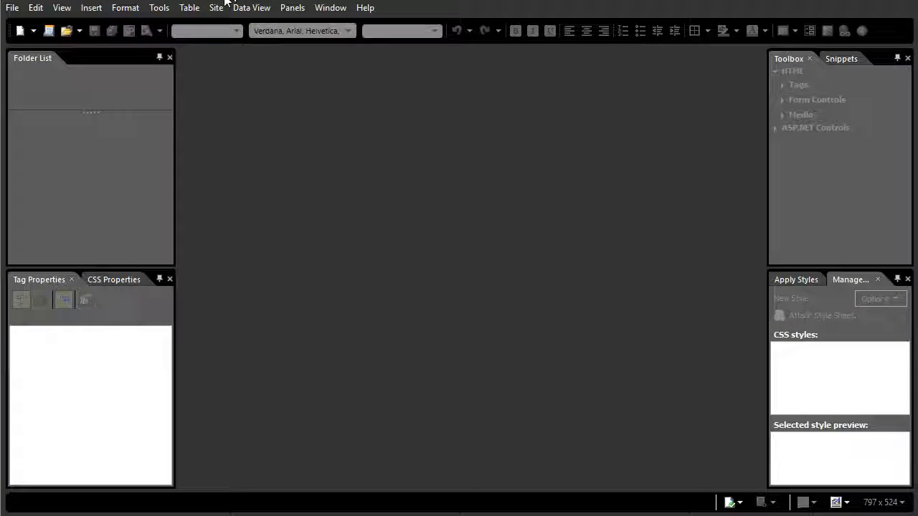
pyautogui.click(216, 9)
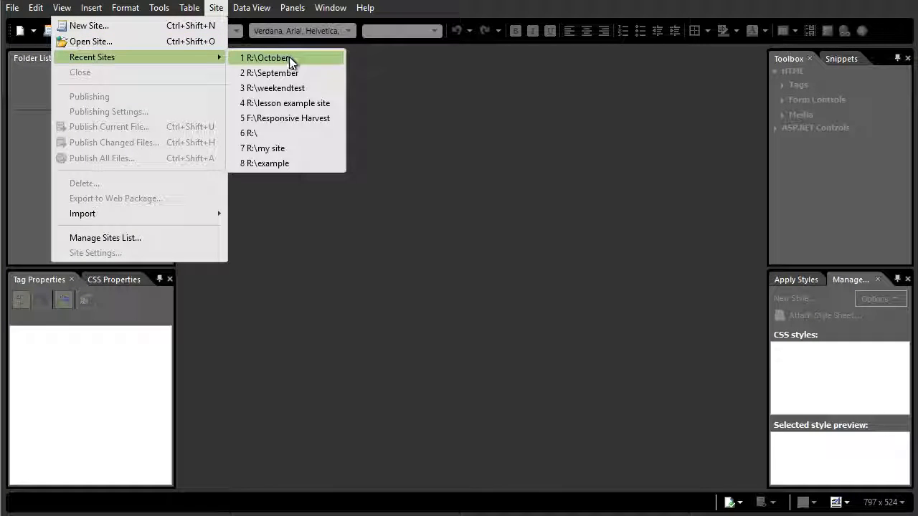
pyautogui.moveTo(287, 71)
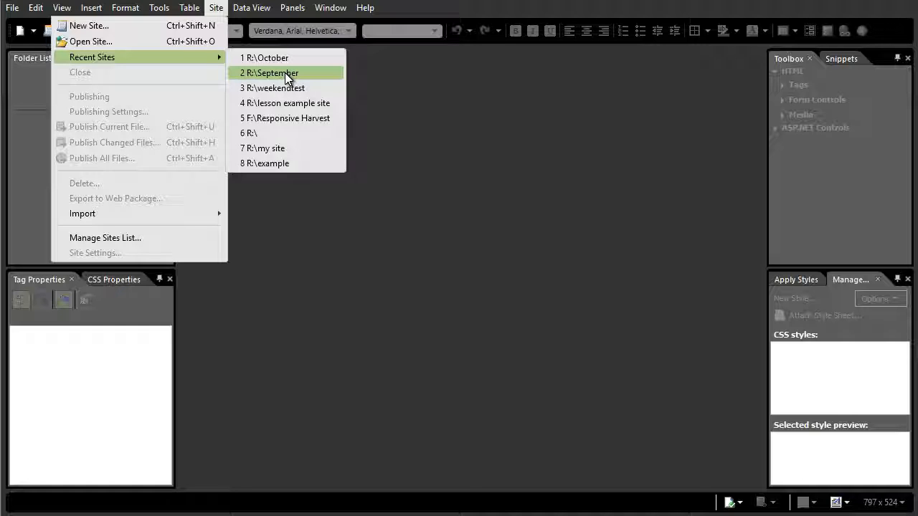
pyautogui.moveTo(269, 57)
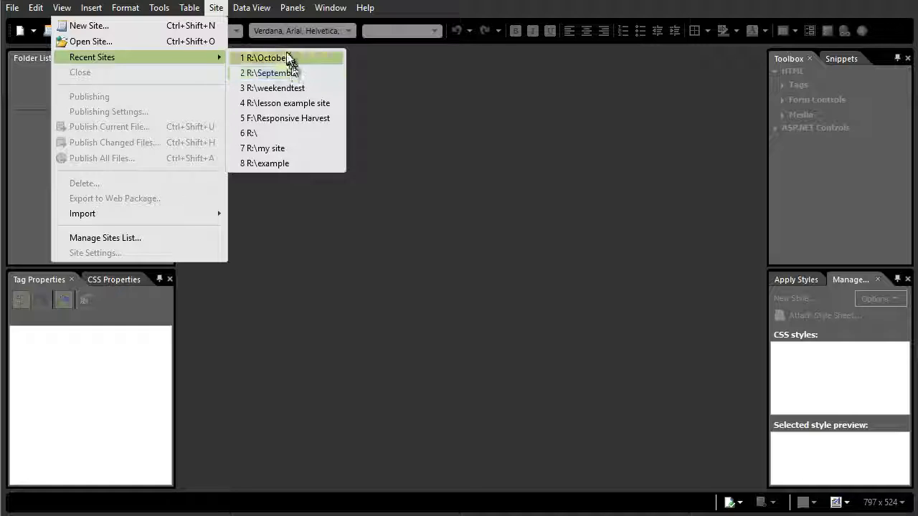
pyautogui.moveTo(287, 72)
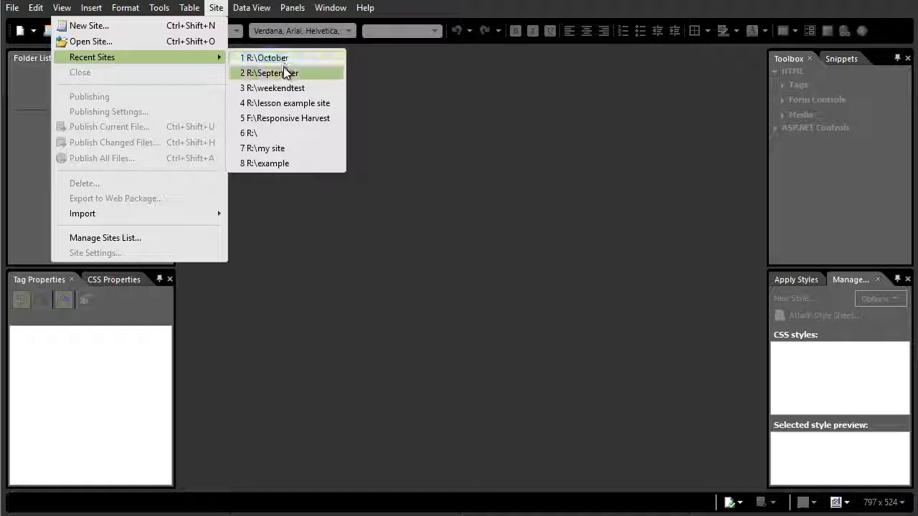
pyautogui.moveTo(491, 151)
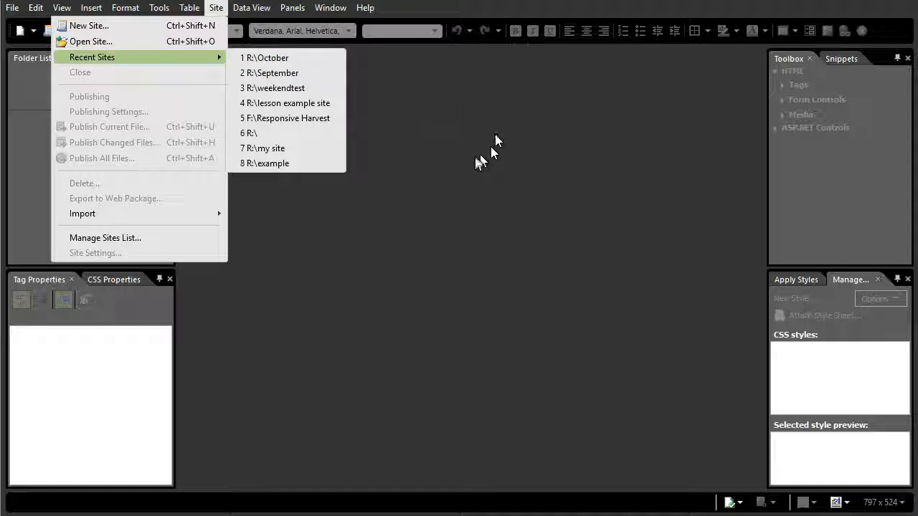
pyautogui.click(427, 218)
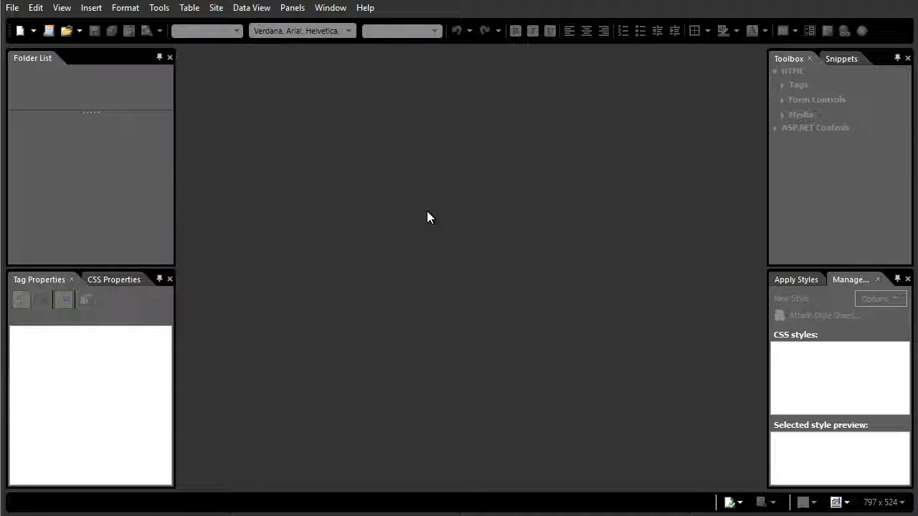
pyautogui.moveTo(373, 170)
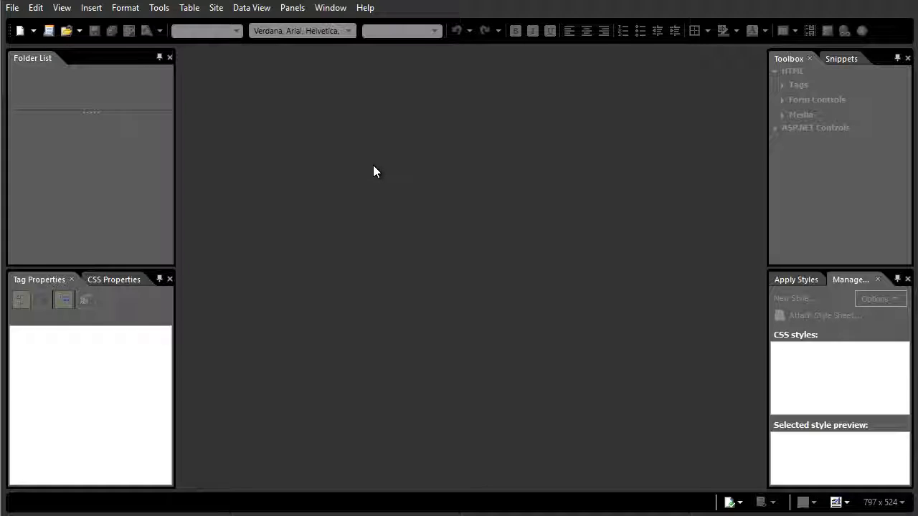
pyautogui.moveTo(275, 124)
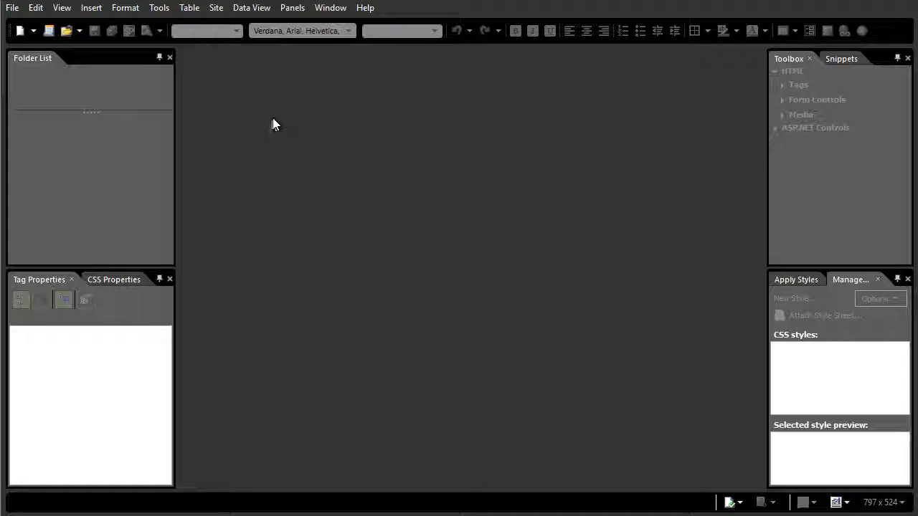
pyautogui.moveTo(409, 229)
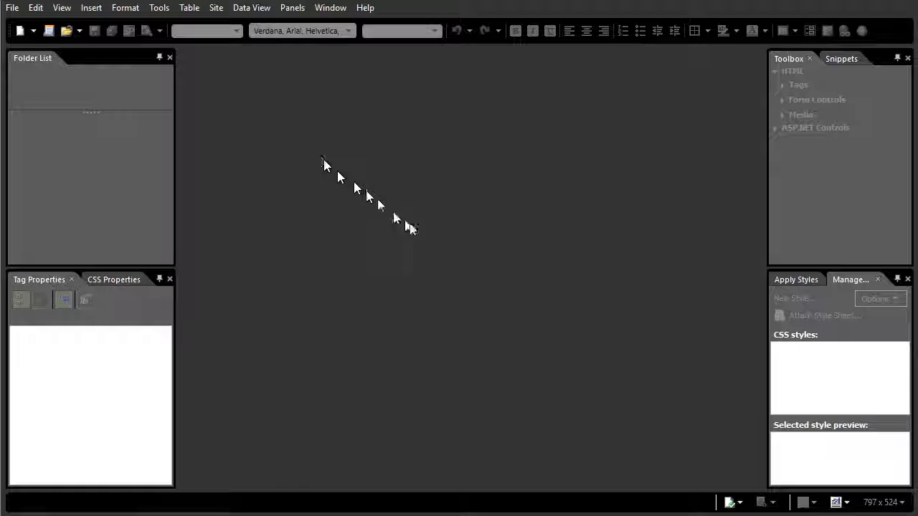